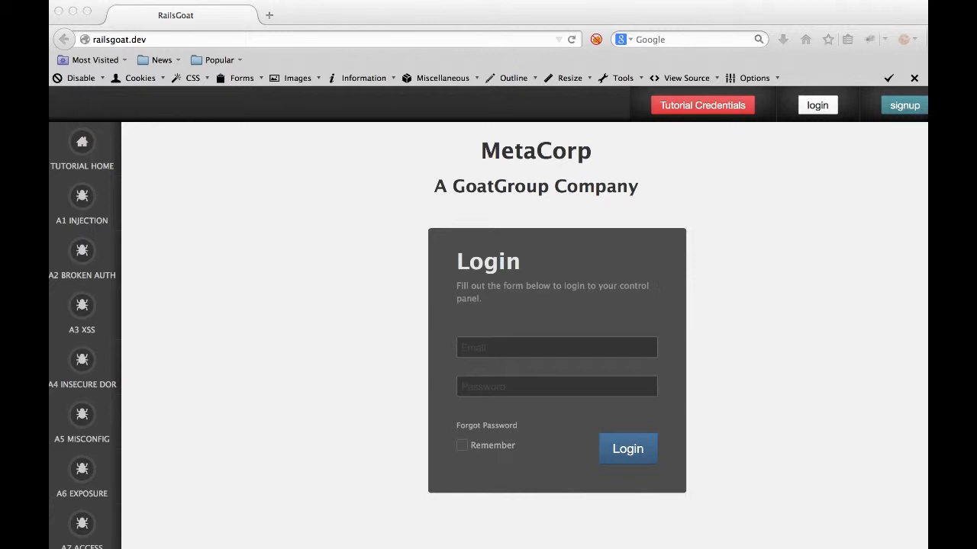
mouse_move(188, 457)
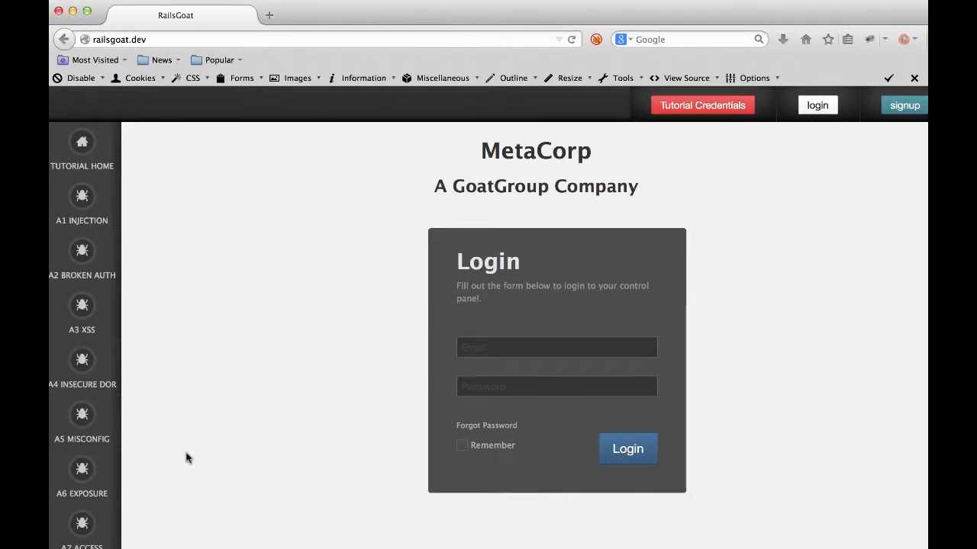
mouse_move(891, 147)
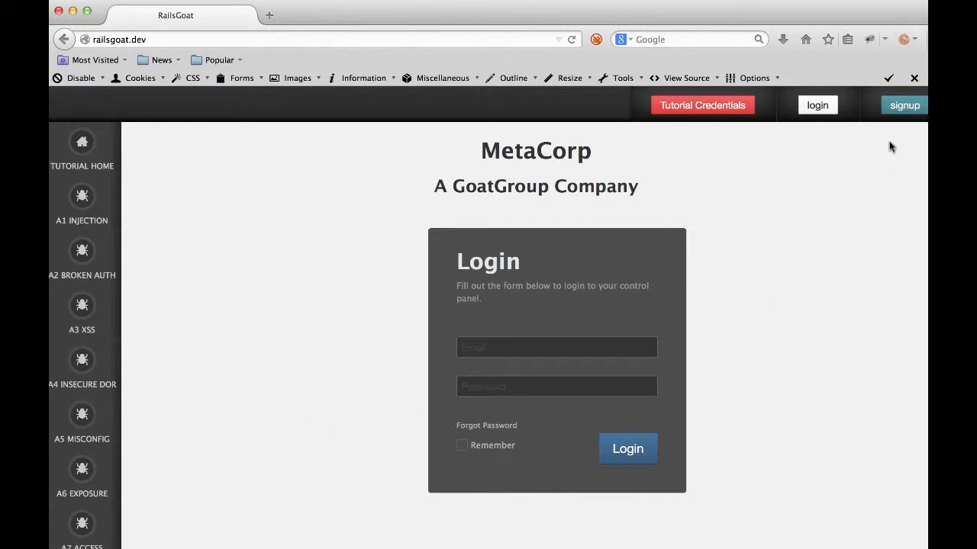
Go from the MetaCorp login page to the RailsGoat sign-up page via the top-bar signup button.
left_click(905, 105)
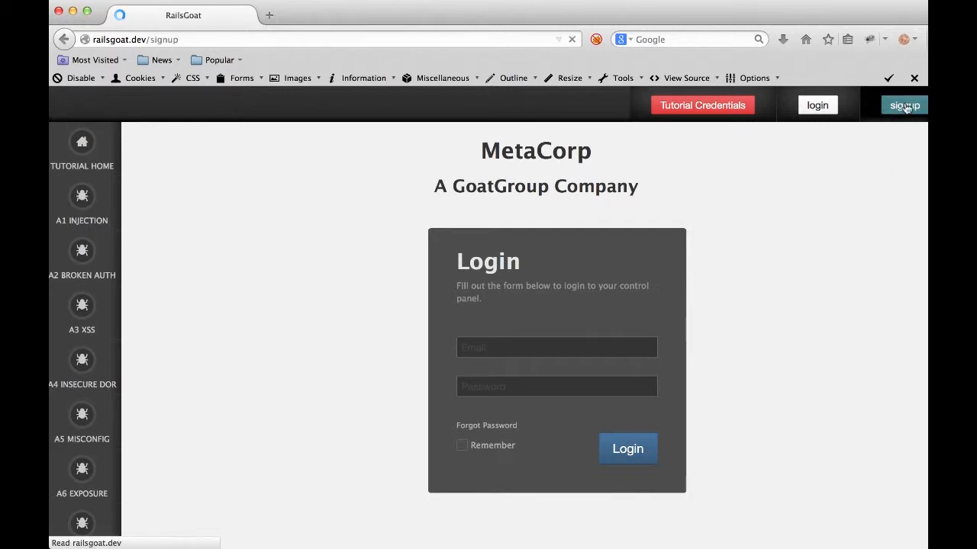
left_click(904, 104)
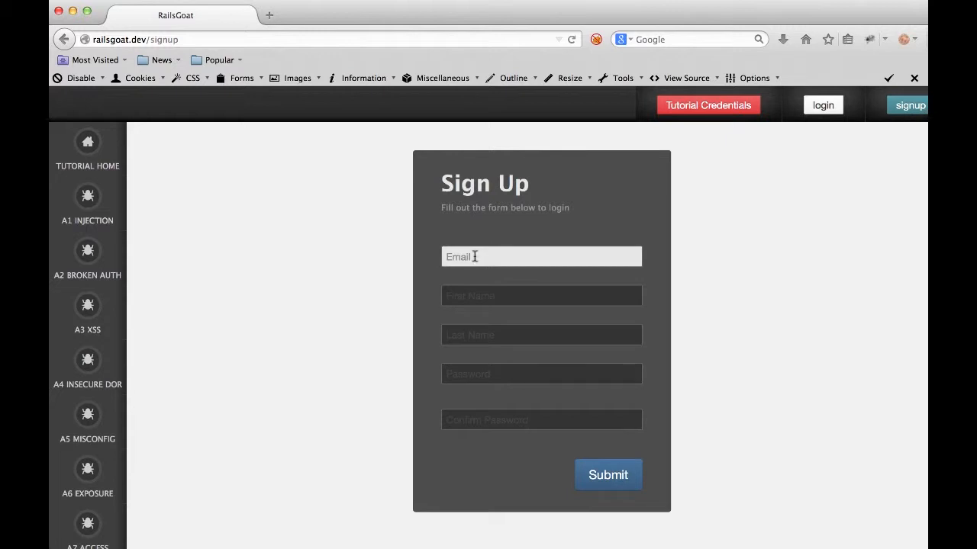
type("test@test.com")
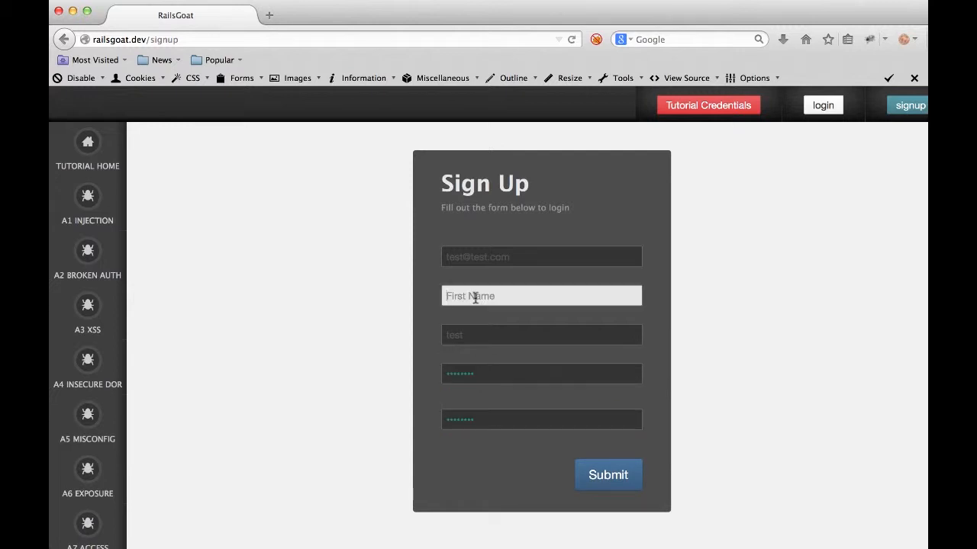
type("<")
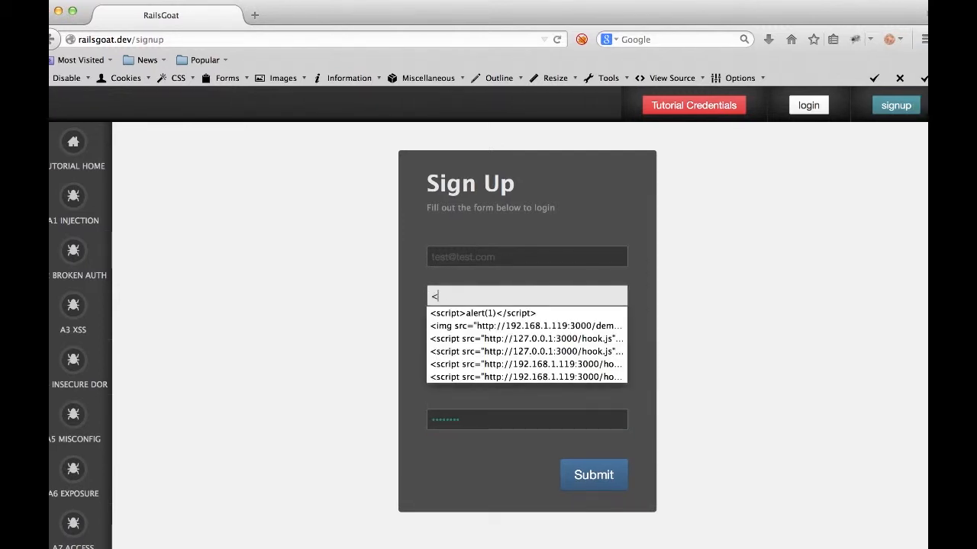
left_click(482, 312)
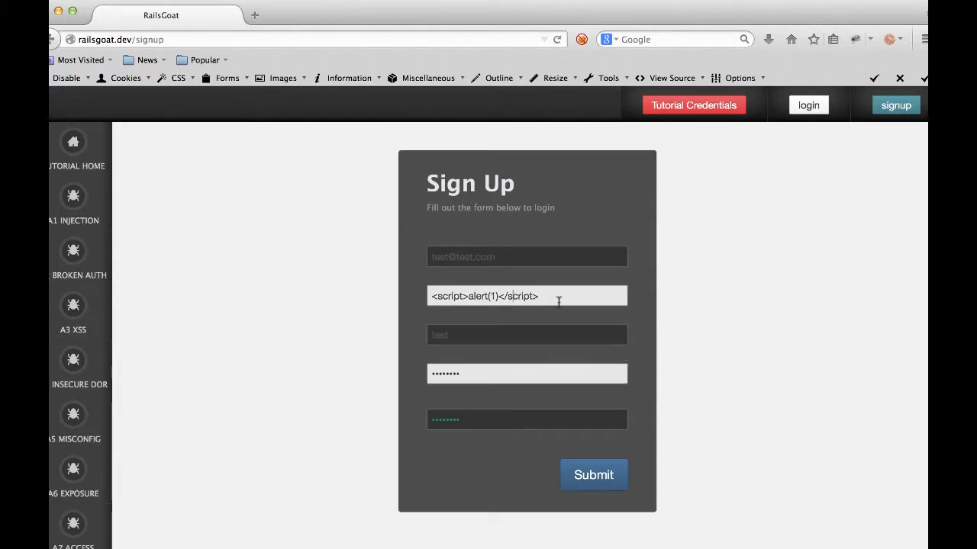
left_click(593, 474)
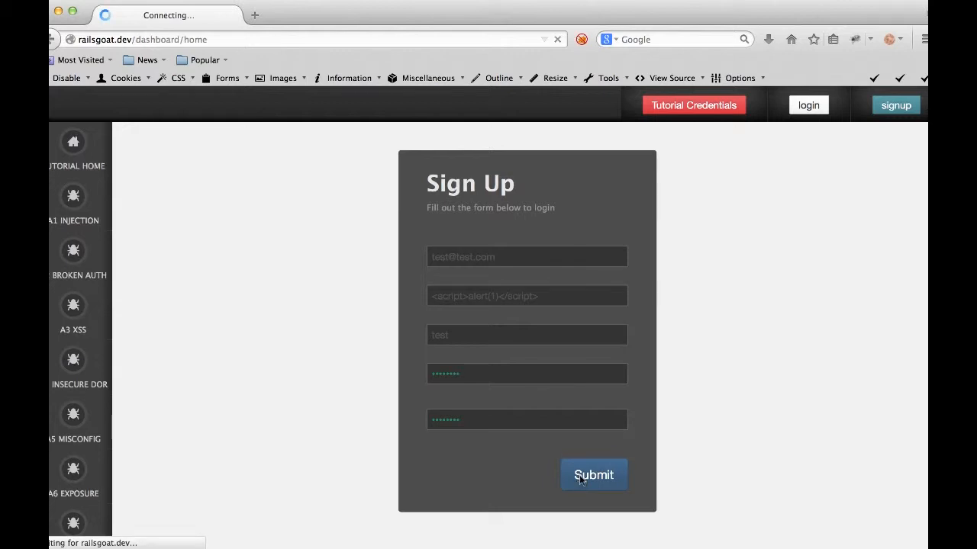
Dismiss the injected alert showing 1 and let the Current Statistics dashboard load.
left_click(593, 474)
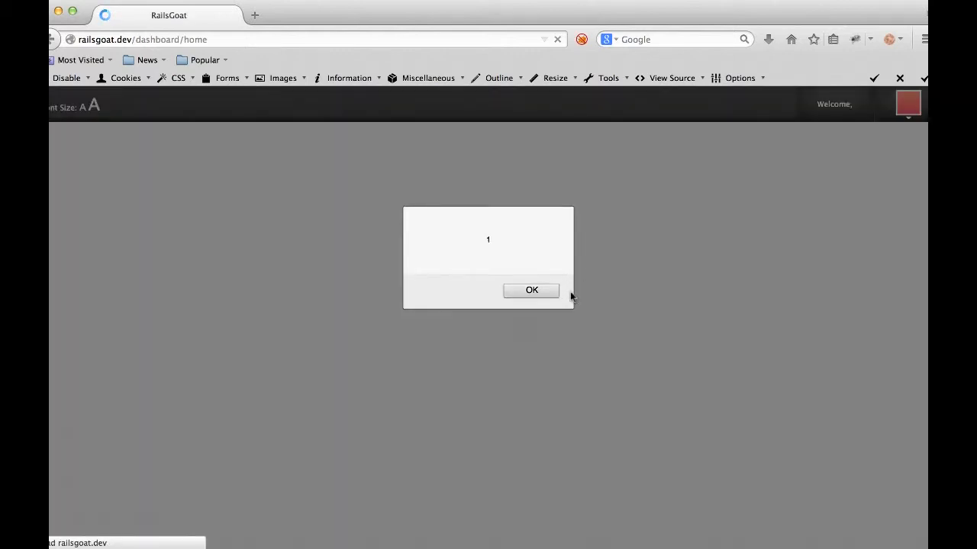
left_click(531, 290)
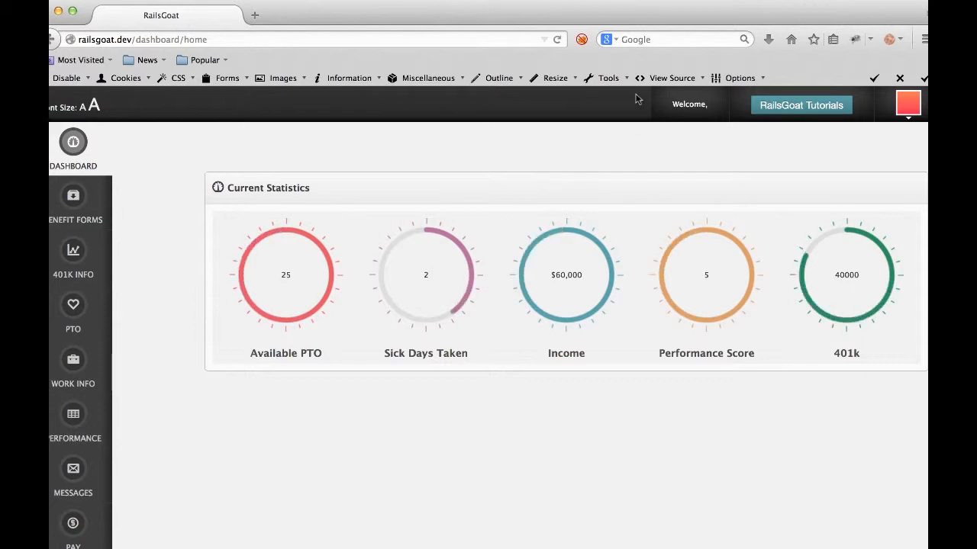
left_click(668, 77)
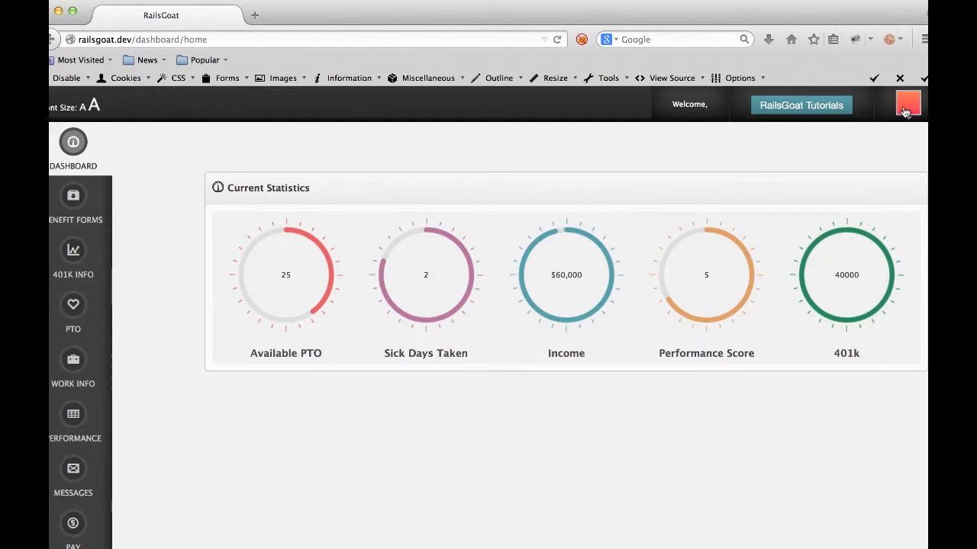
Open account settings from the avatar, showing the stored script payload as first name.
left_click(907, 104)
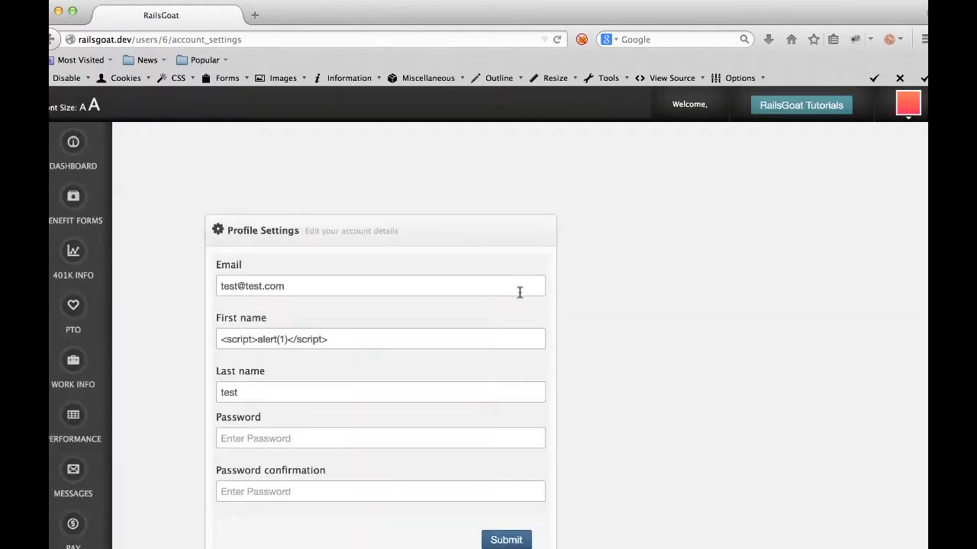
mouse_move(427, 279)
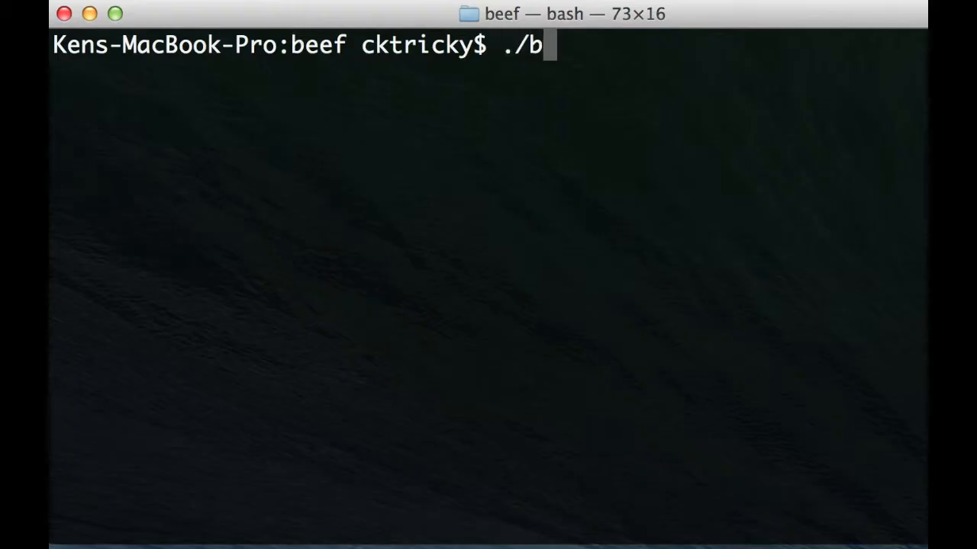
Launch BeEF with ./beef and open the 192.168.1.119:3000 control panel URL.
key("Return")
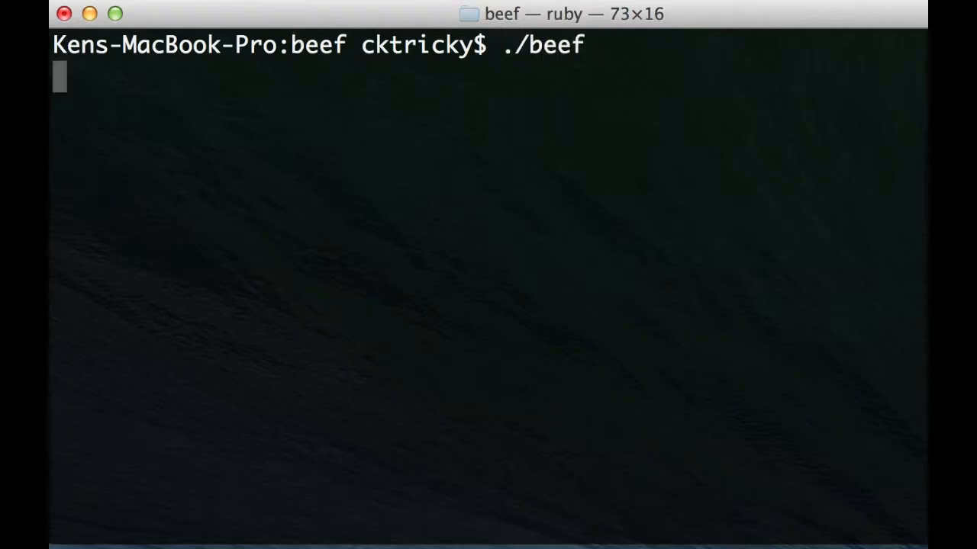
key("Return")
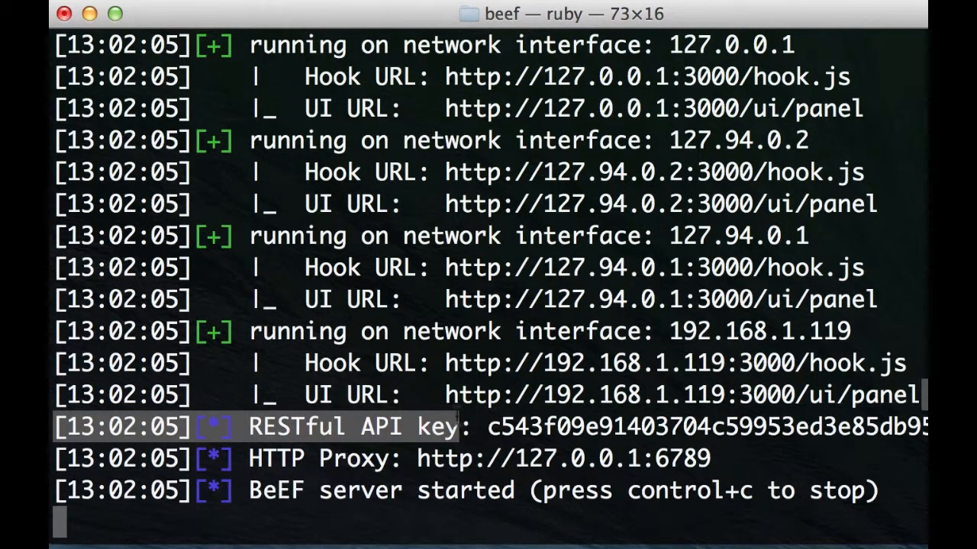
right_click(671, 395)
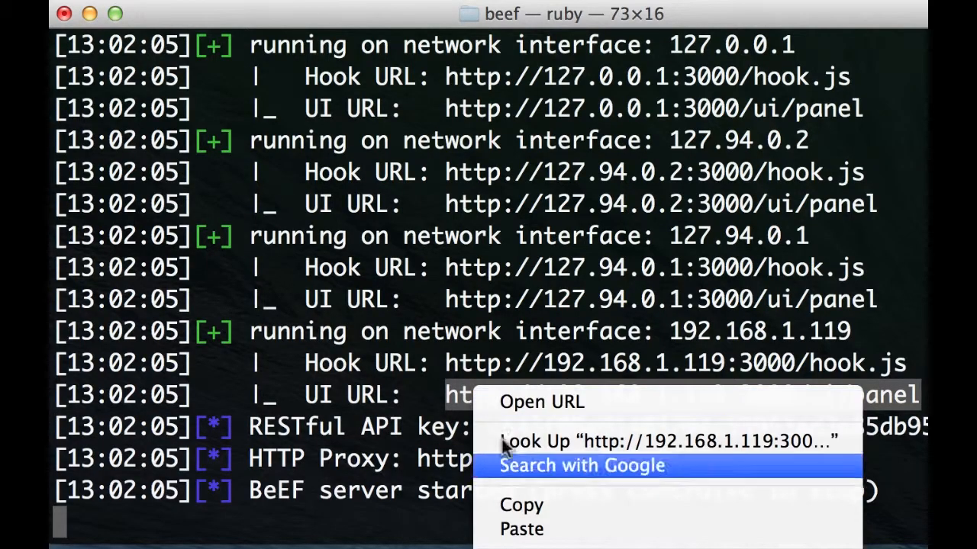
left_click(541, 402)
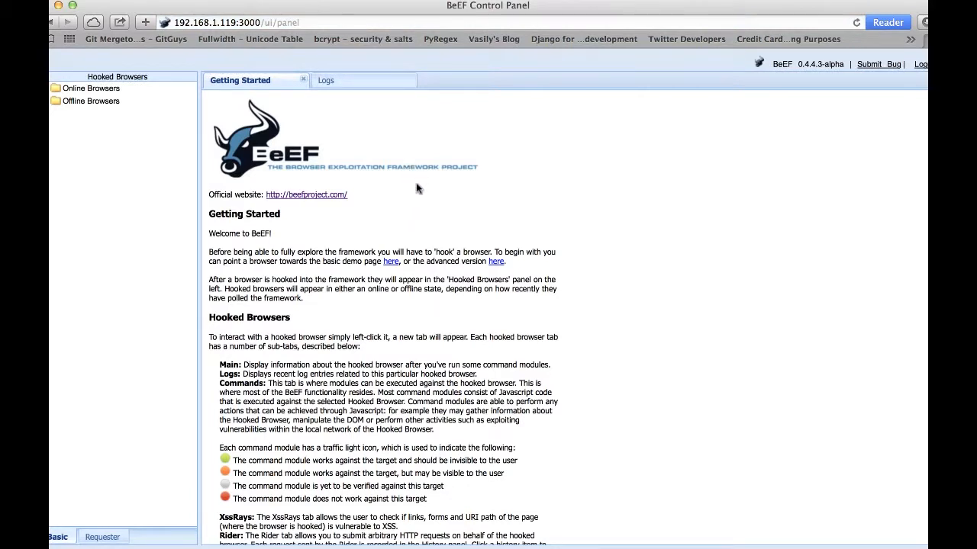
mouse_move(406, 210)
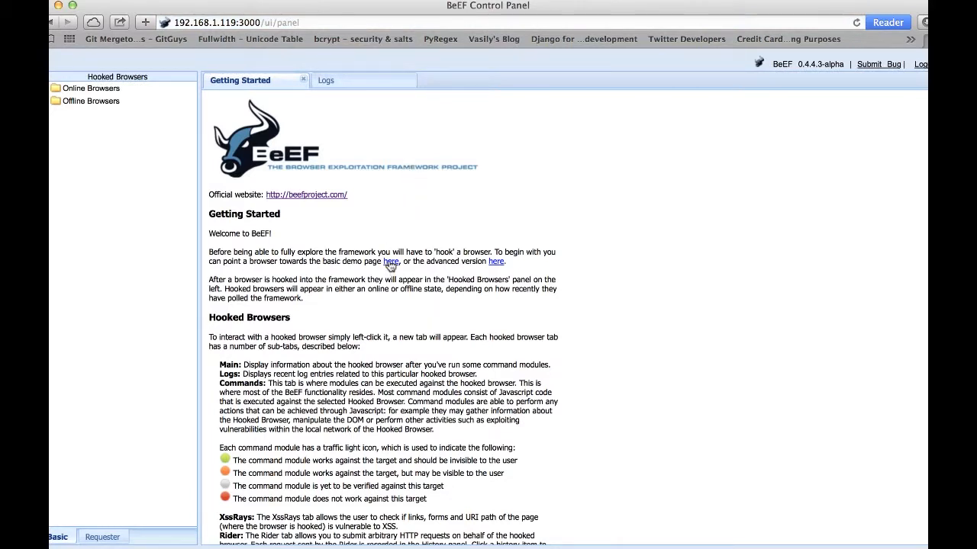
Copy the link location of the basic demo page 'here' link in Getting Started.
right_click(390, 261)
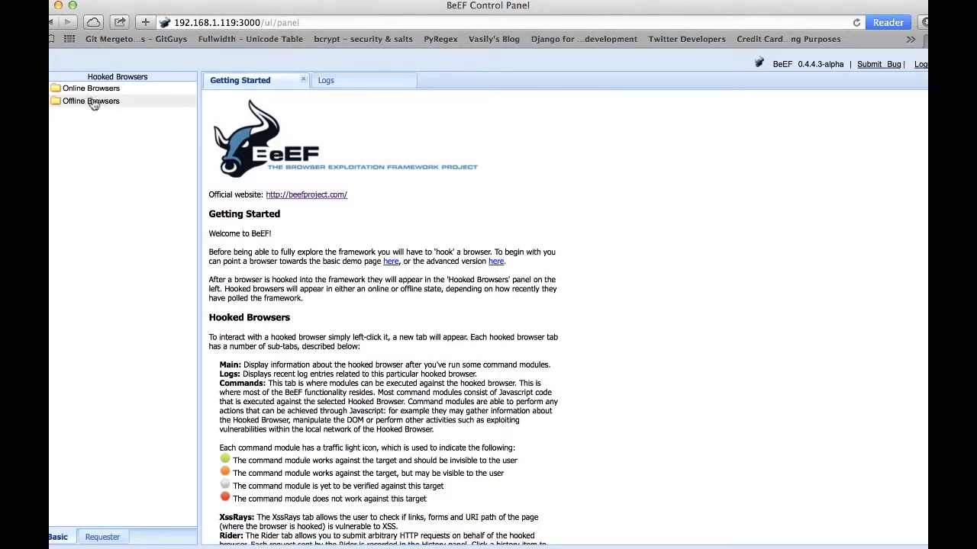
mouse_move(118, 212)
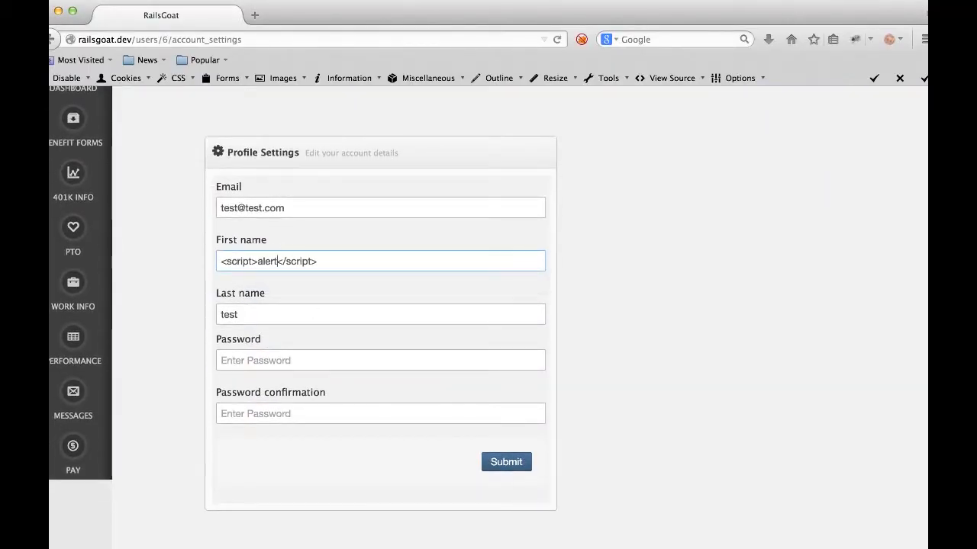
Replace alert(1) in the first name with document.location= the BeEF demo URL and submit.
key("Backspace")
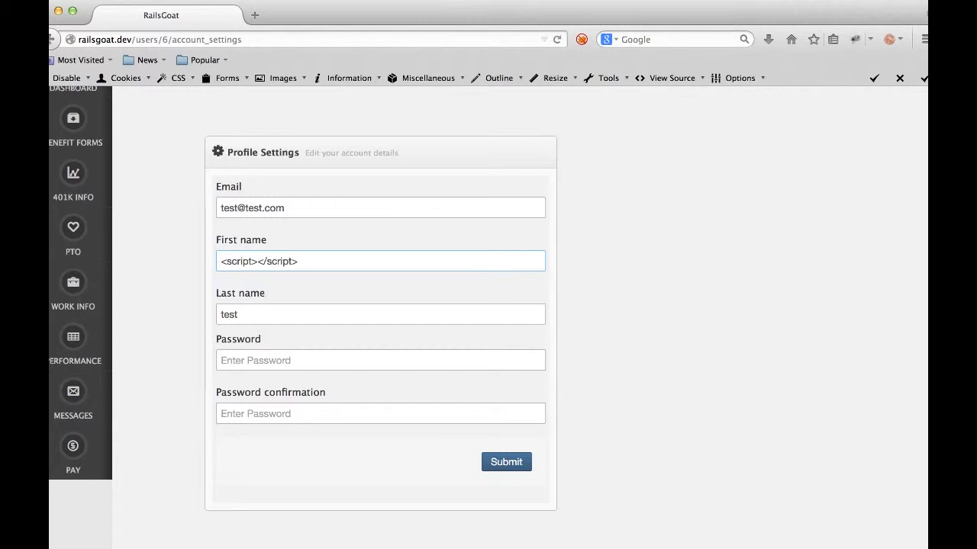
type("document")
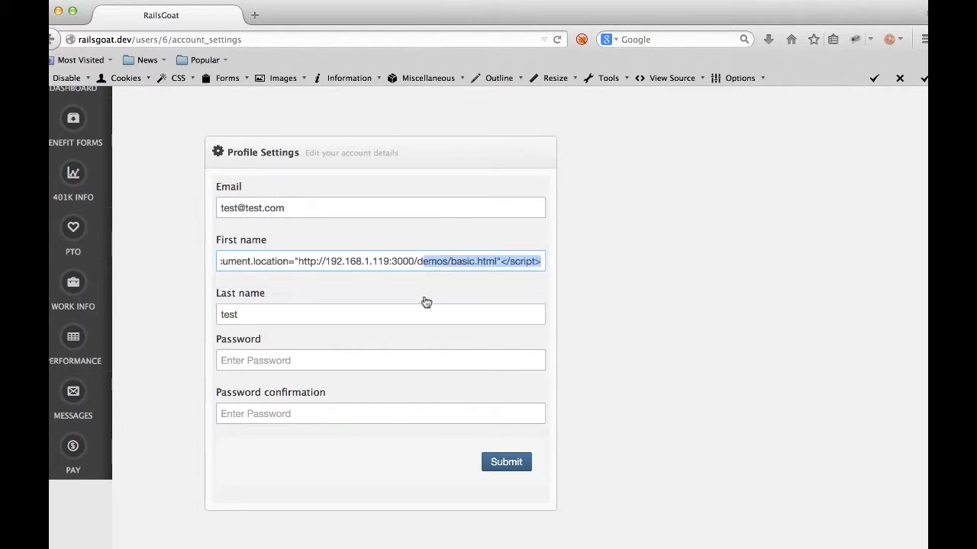
left_click(506, 462)
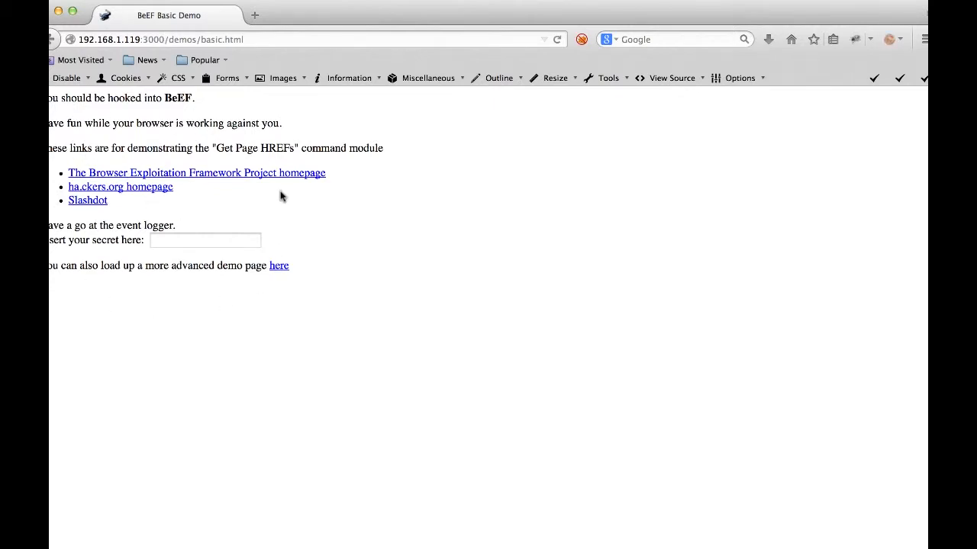
mouse_move(281, 199)
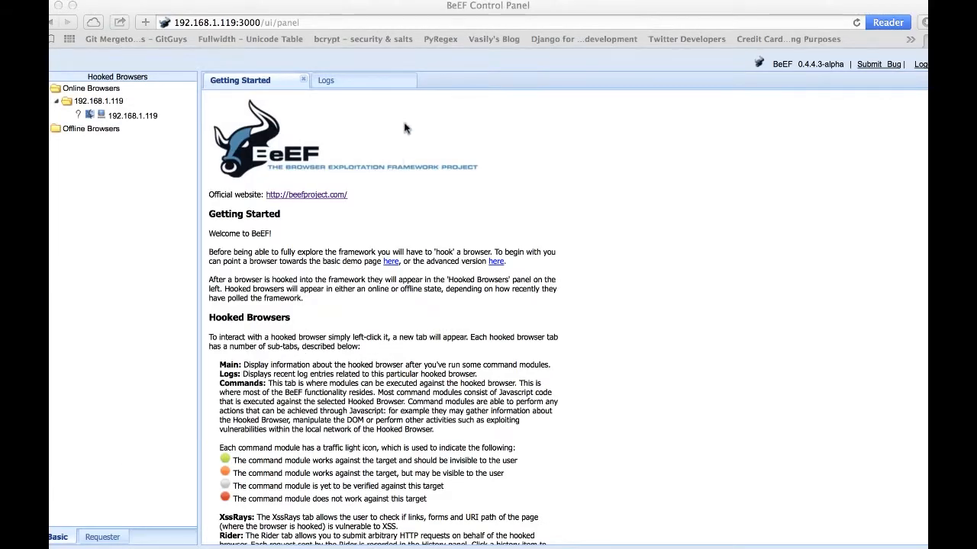
Select the hooked 192.168.1.119 browser, open Misc > Raw JavaScript, and enter the seccasts alert code.
left_click(133, 115)
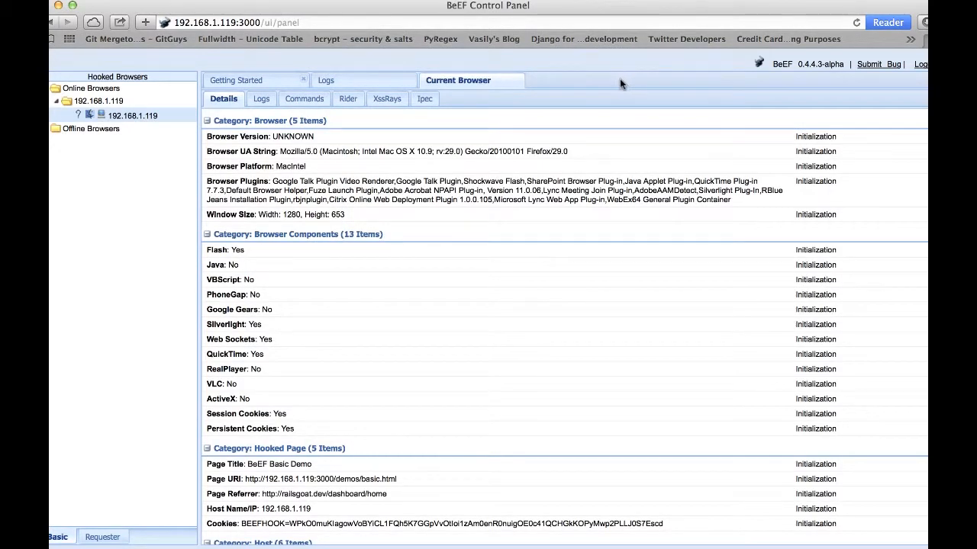
mouse_move(544, 99)
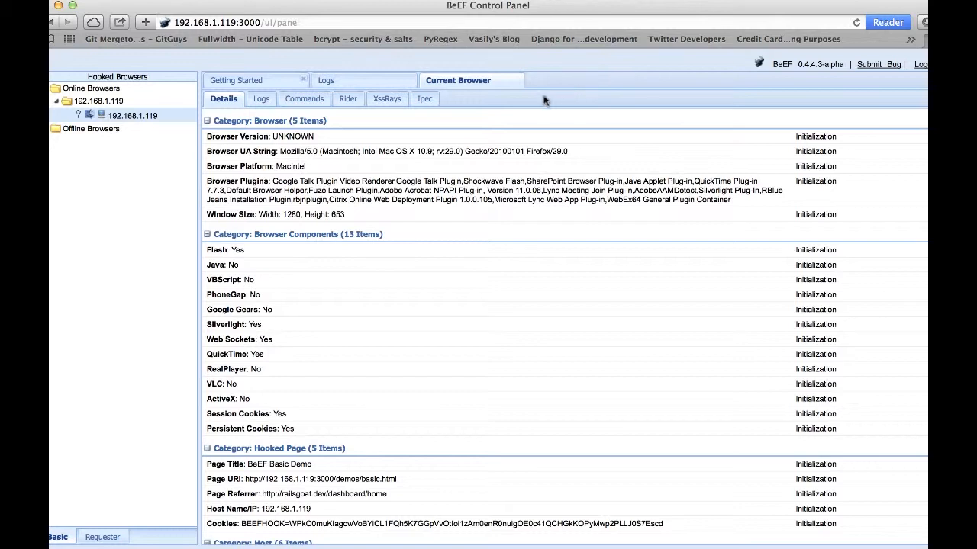
mouse_move(304, 99)
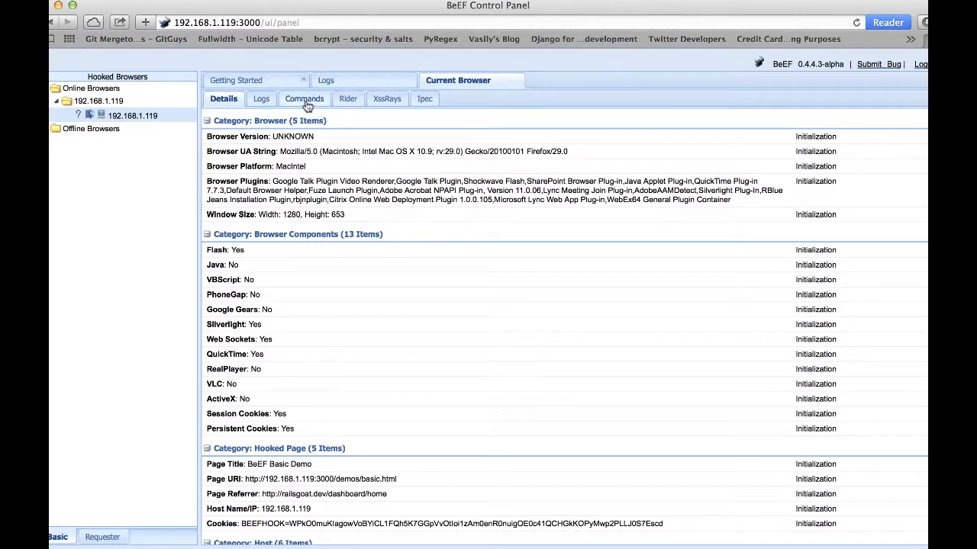
left_click(304, 98)
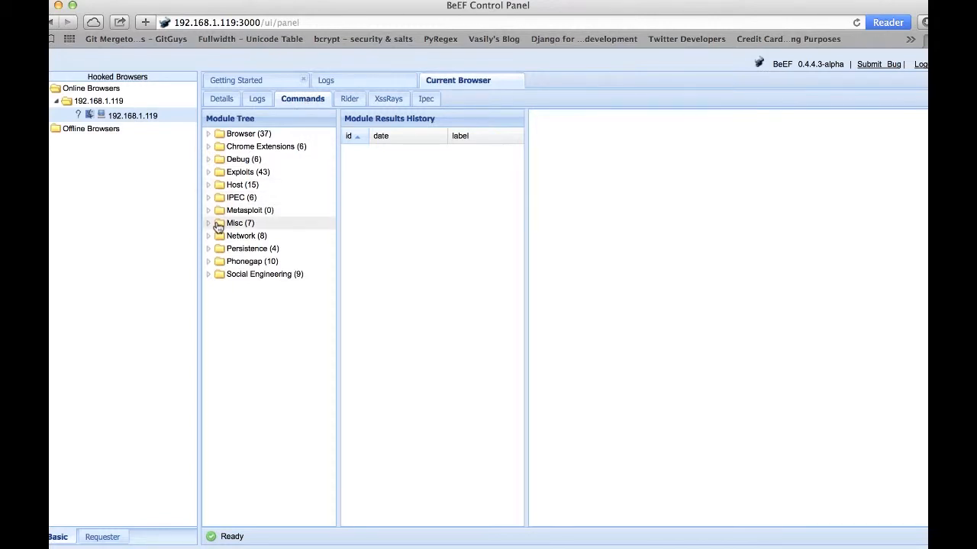
left_click(208, 223)
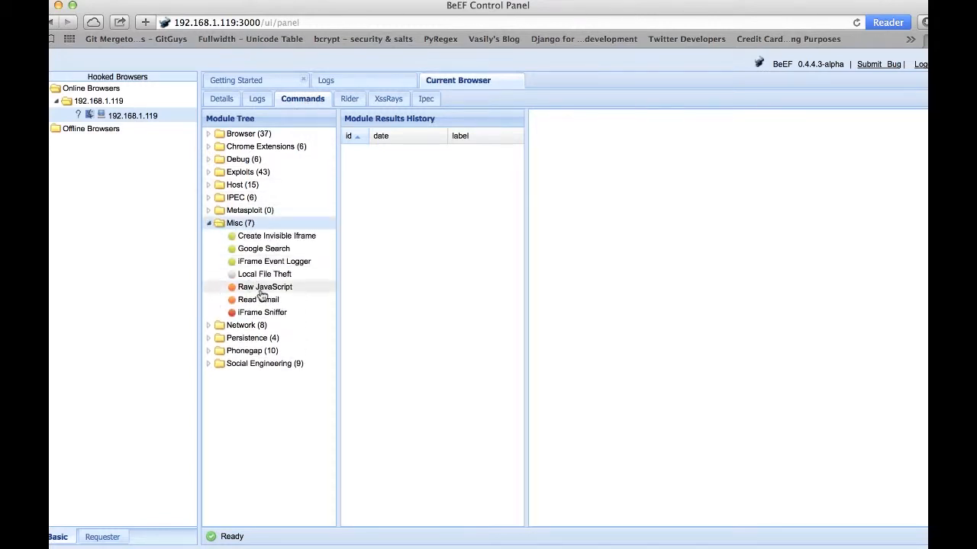
left_click(265, 286)
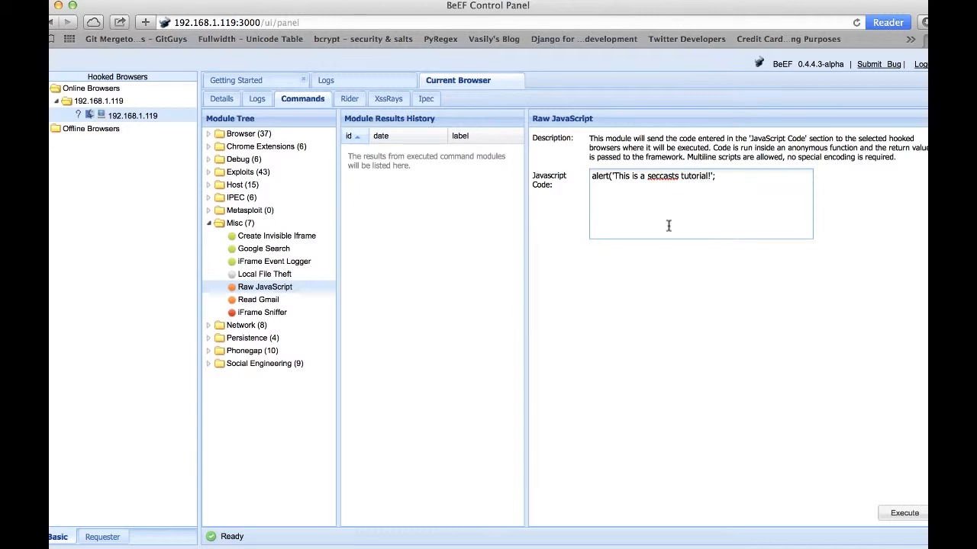
left_click(904, 512)
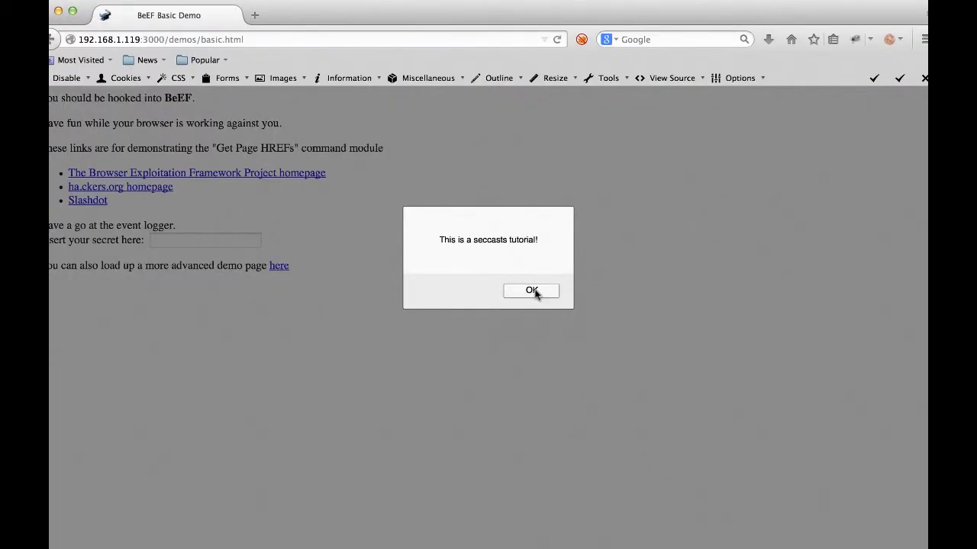
Click OK on the 'This is a seccasts tutorial!' alert in the victim browser.
left_click(531, 291)
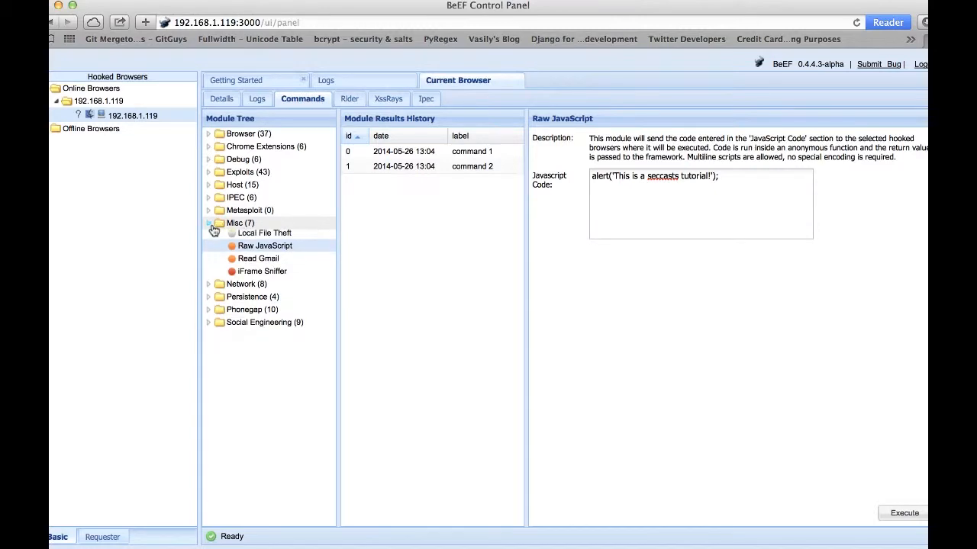
Switch from Misc to Browser > Webcam and execute it against the hooked browser.
left_click(214, 223)
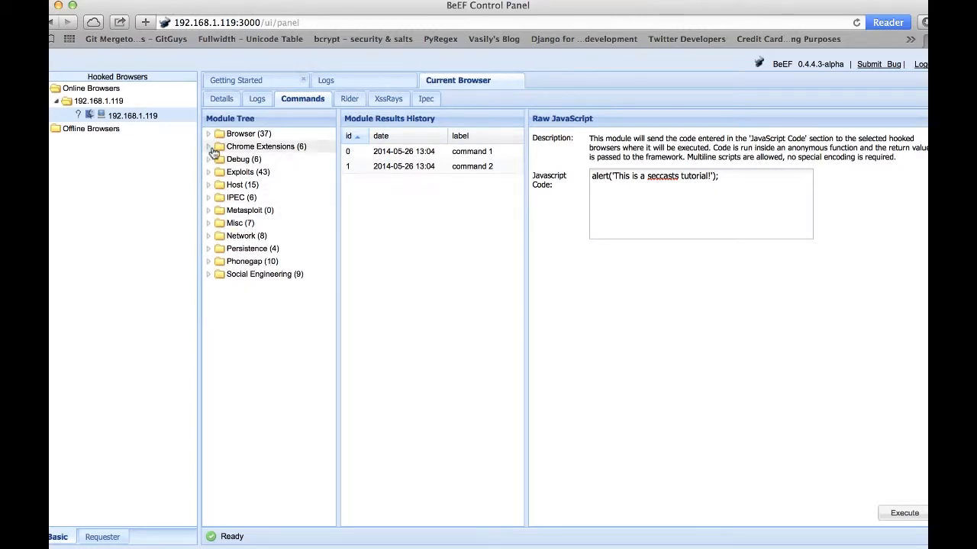
left_click(209, 133)
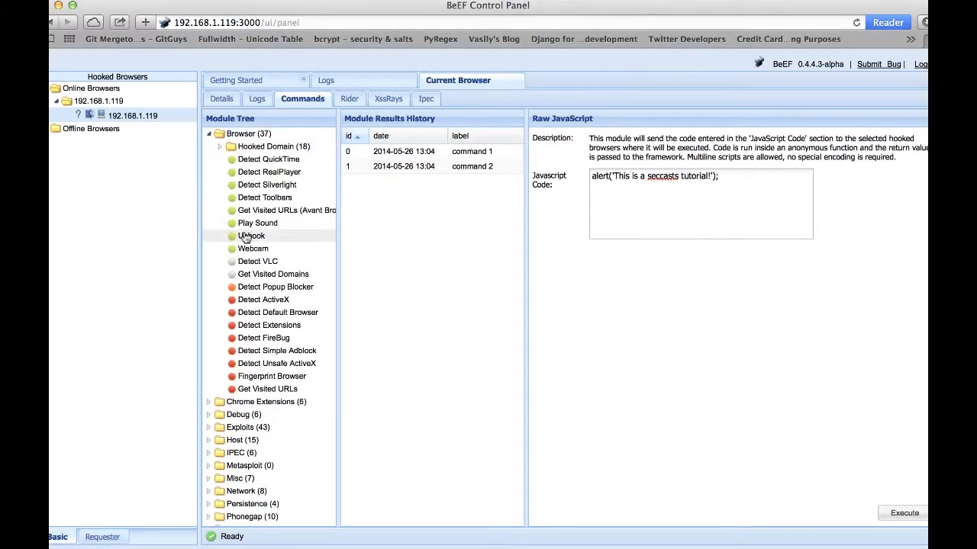
left_click(254, 248)
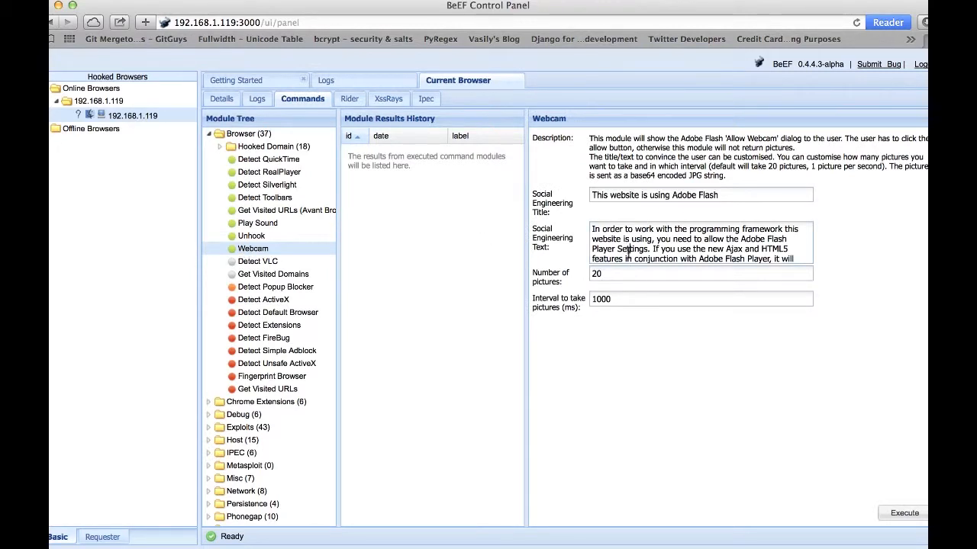
scroll("down", 3)
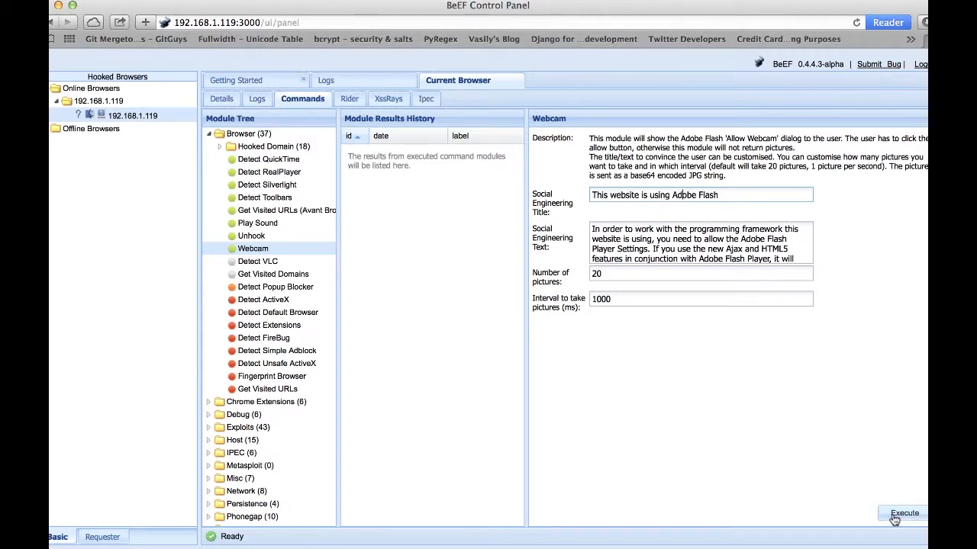
left_click(904, 512)
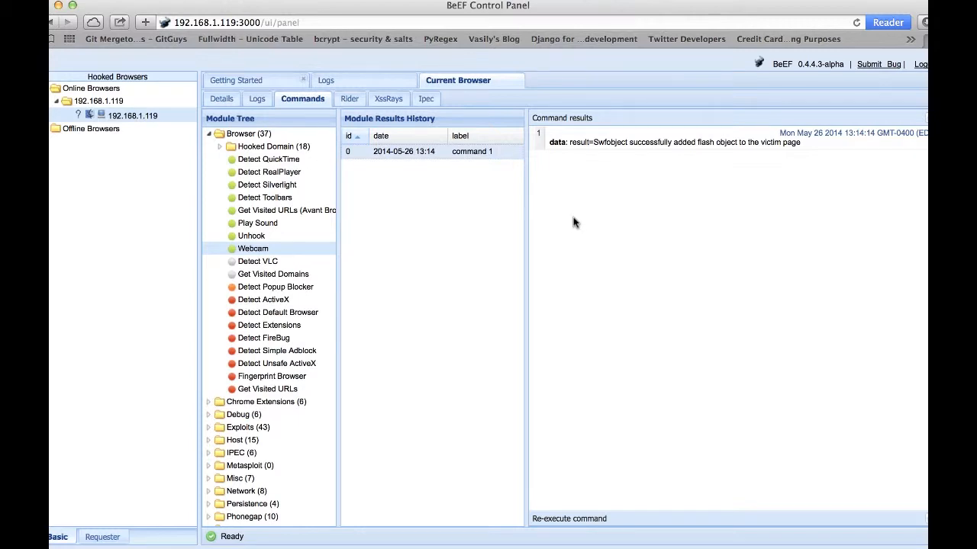
mouse_move(97, 400)
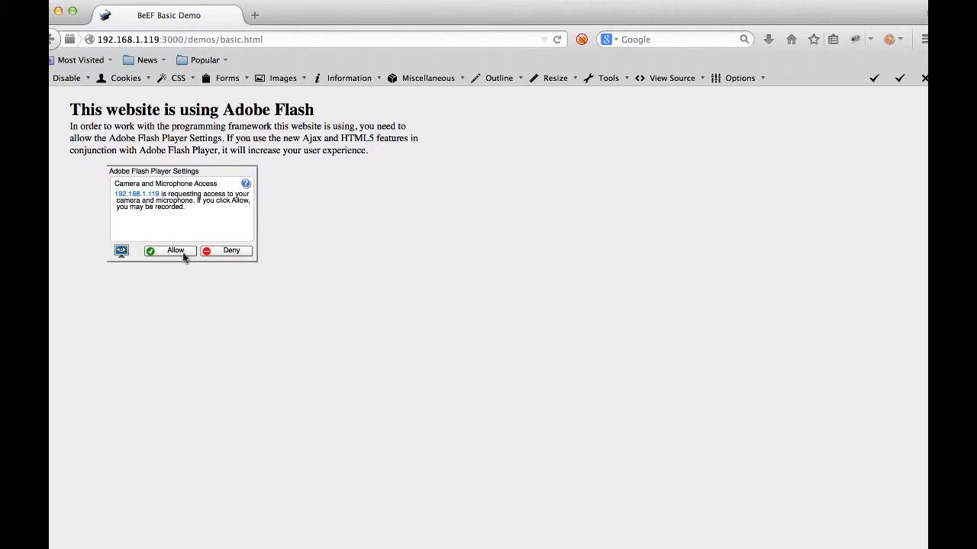
Allow the Adobe Flash Player camera and microphone access request.
left_click(170, 250)
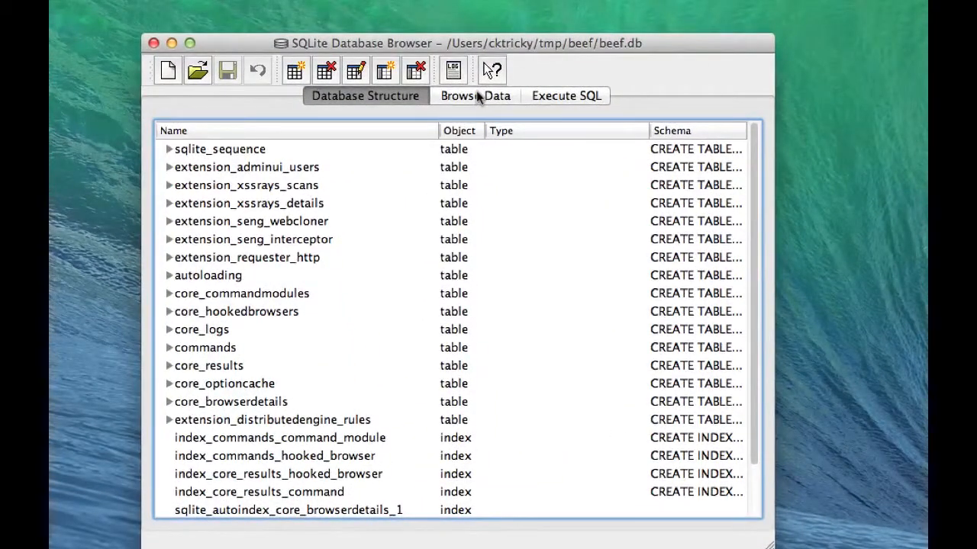
Open a picture cell from core_results in Browse Data and select its base64 contents.
left_click(475, 95)
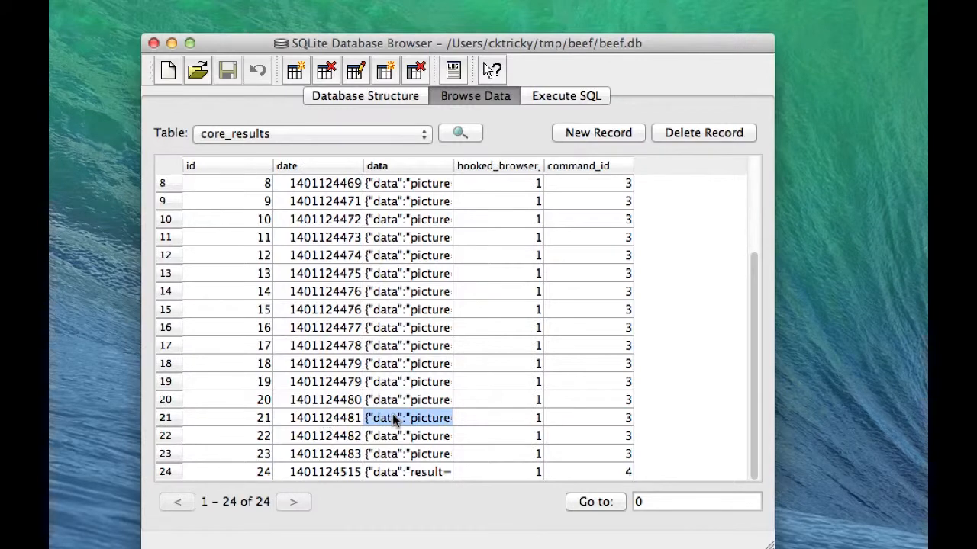
double_click(408, 418)
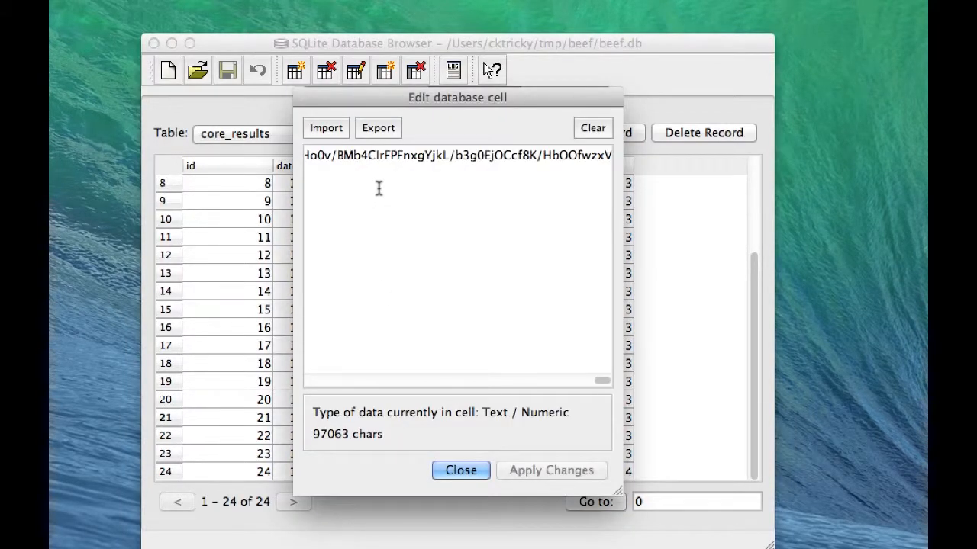
key("cmd+a")
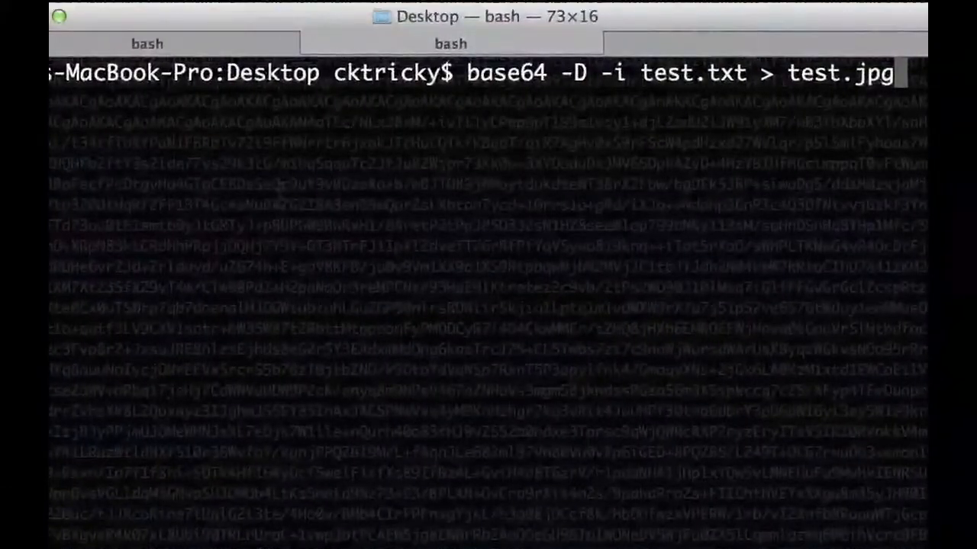
Run base64 -D -i test.txt > test.jpg to produce the image.
key("Return")
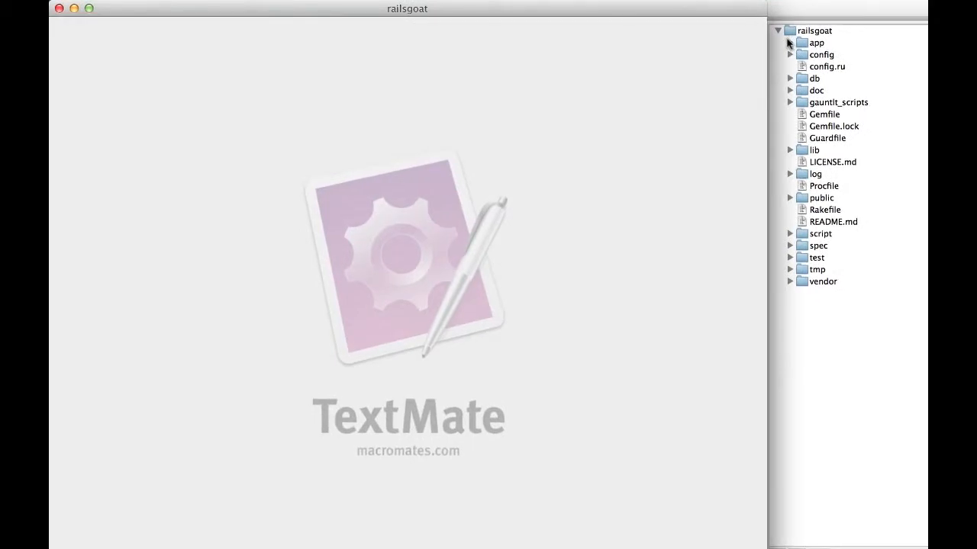
Open app/views/layouts/shared/_header.html.erb and select the html_safe call on the Welcome line.
left_click(791, 42)
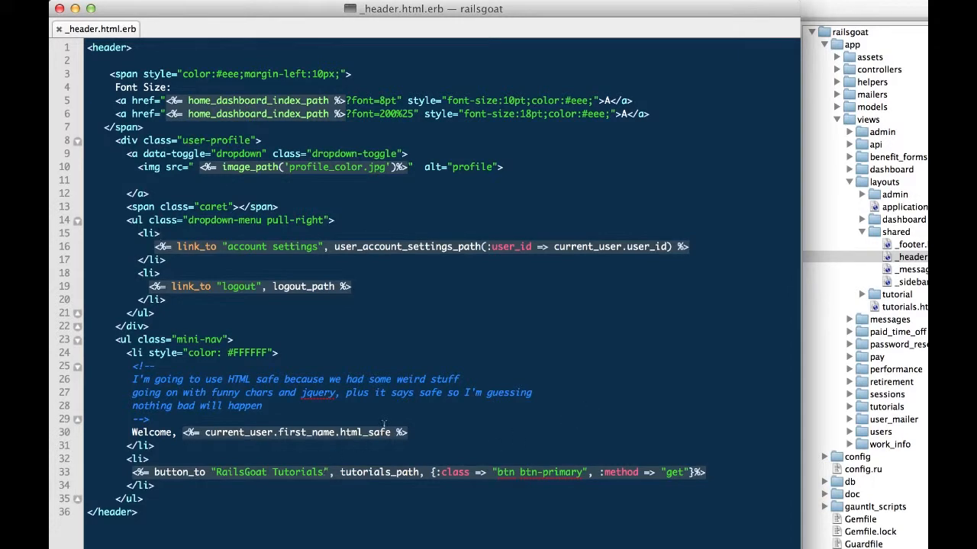
double_click(364, 433)
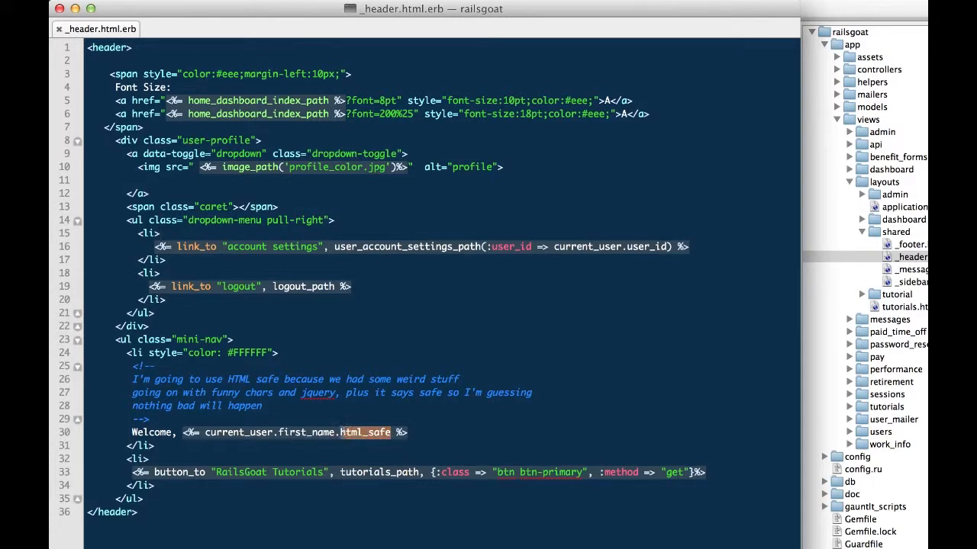
left_click(156, 446)
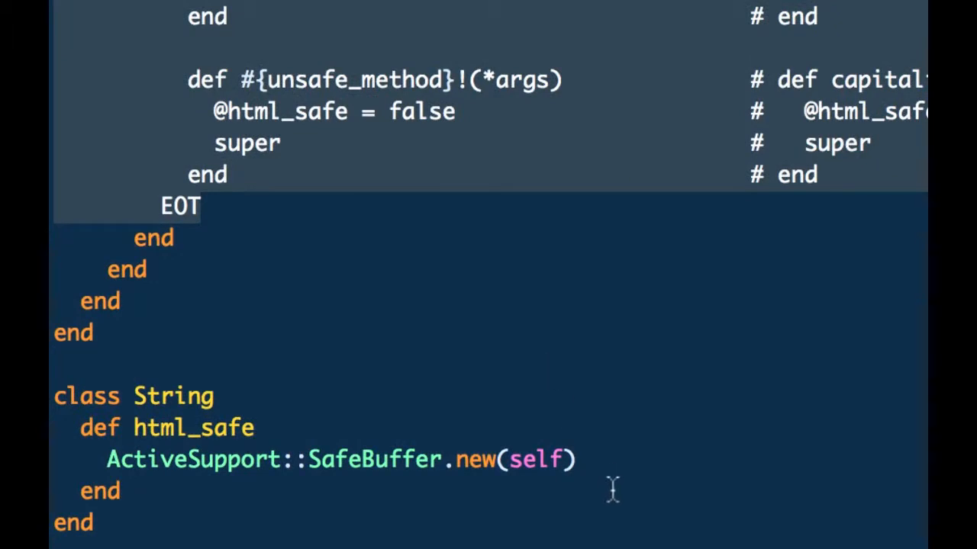
mouse_move(76, 428)
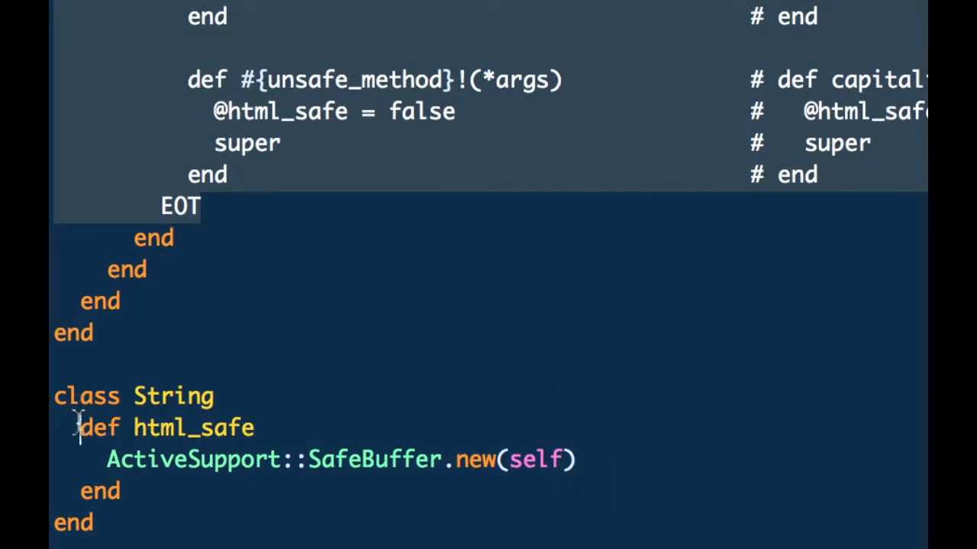
mouse_move(561, 412)
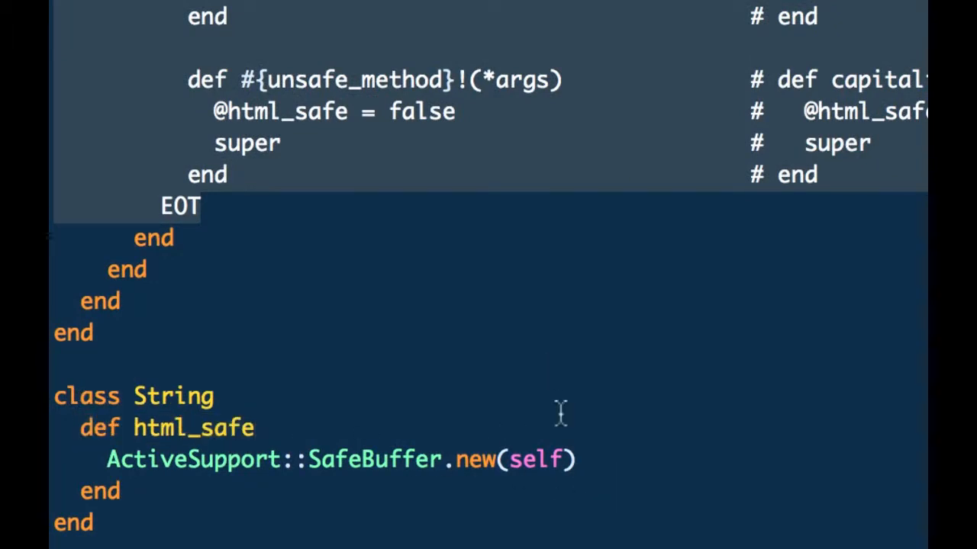
mouse_move(653, 489)
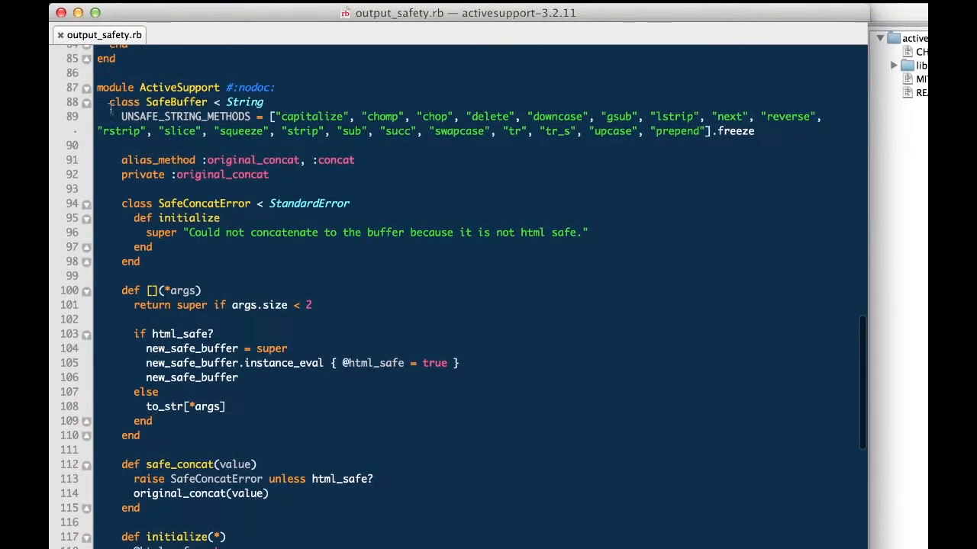
Scroll through output_safety.rb's String#html_safe and SafeBuffer code.
scroll("down", 3)
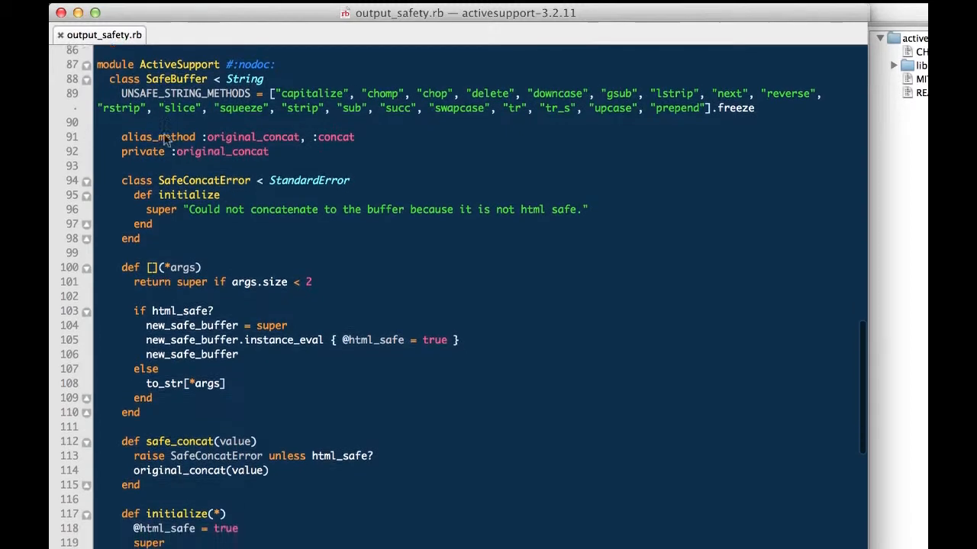
scroll("down", 3)
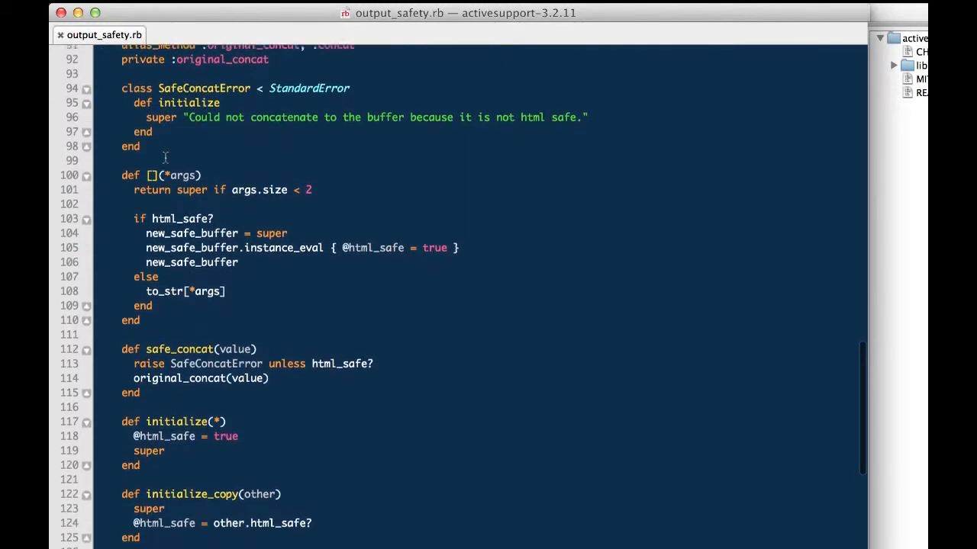
scroll("down", 3)
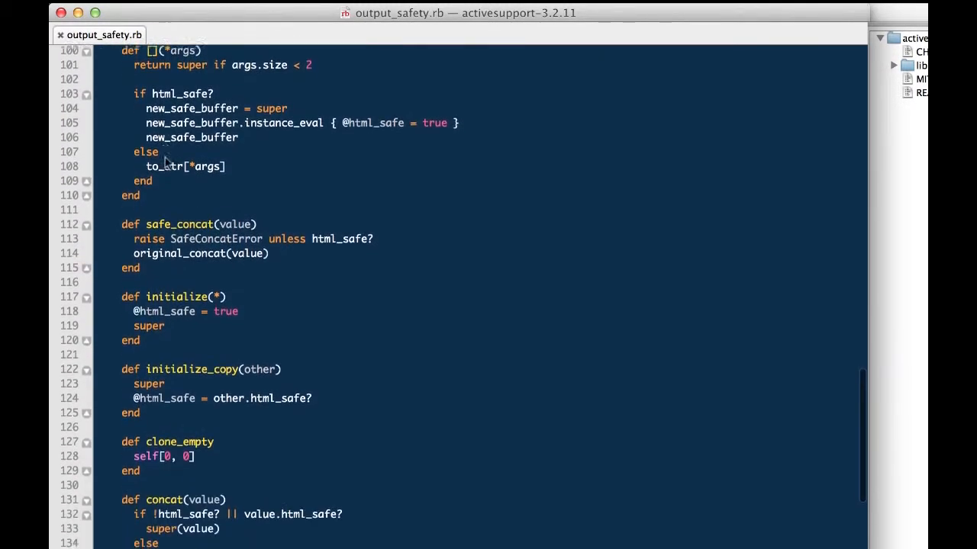
scroll("down", 3)
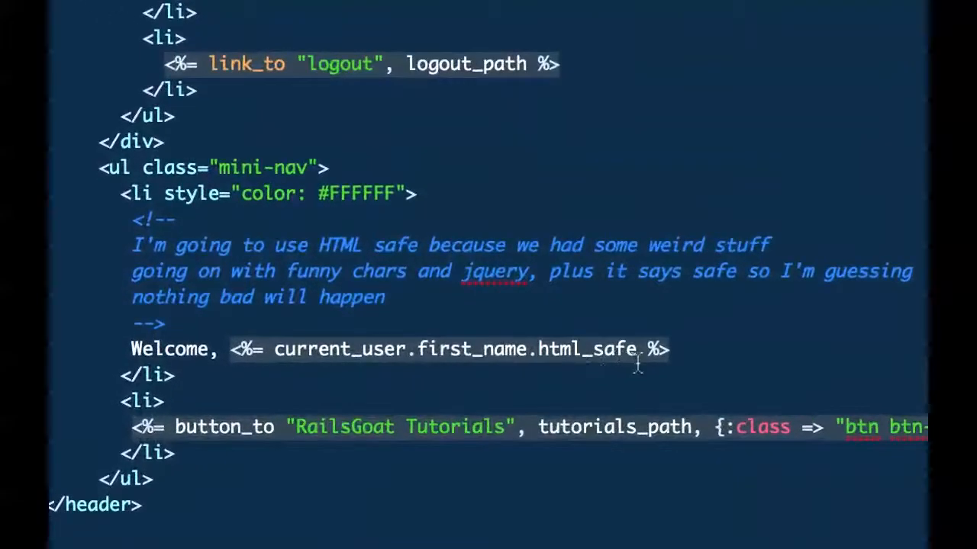
Select and delete .html_safe after current_user.first_name in the header's Welcome line.
double_click(584, 350)
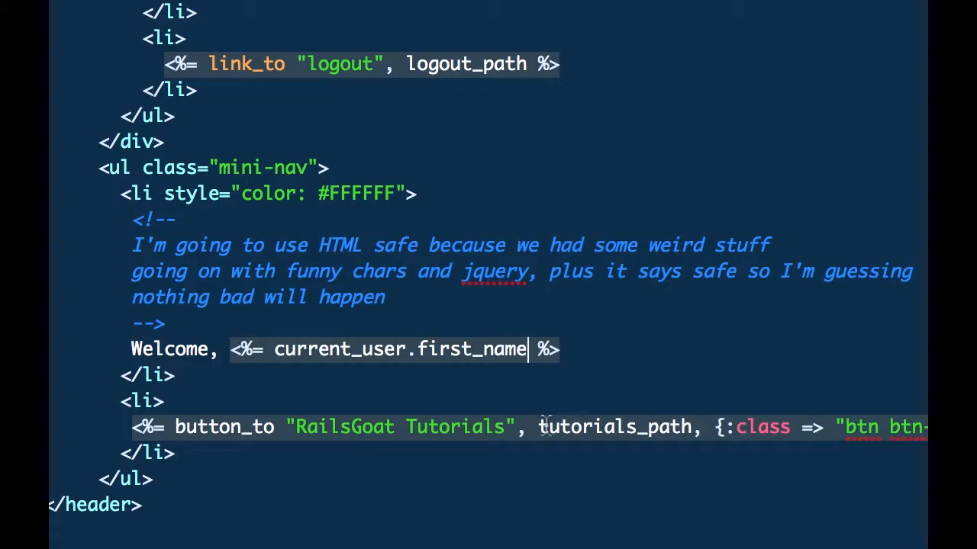
mouse_move(561, 406)
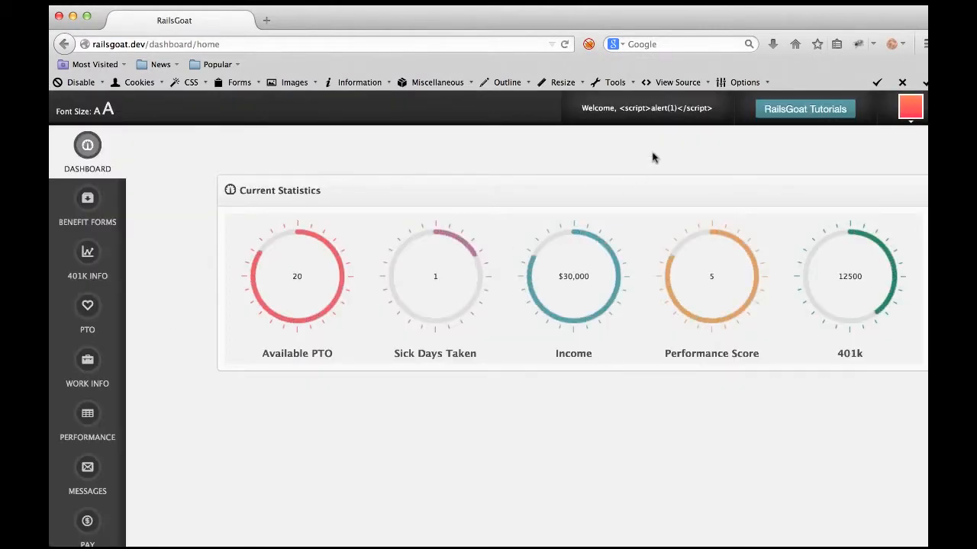
mouse_move(656, 84)
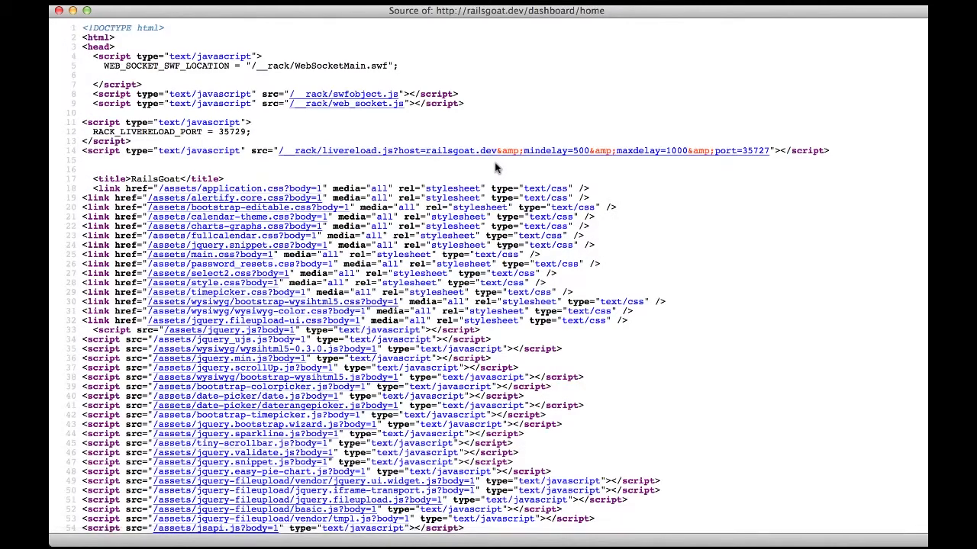
Search the dashboard page source for 'alert'.
type("alert")
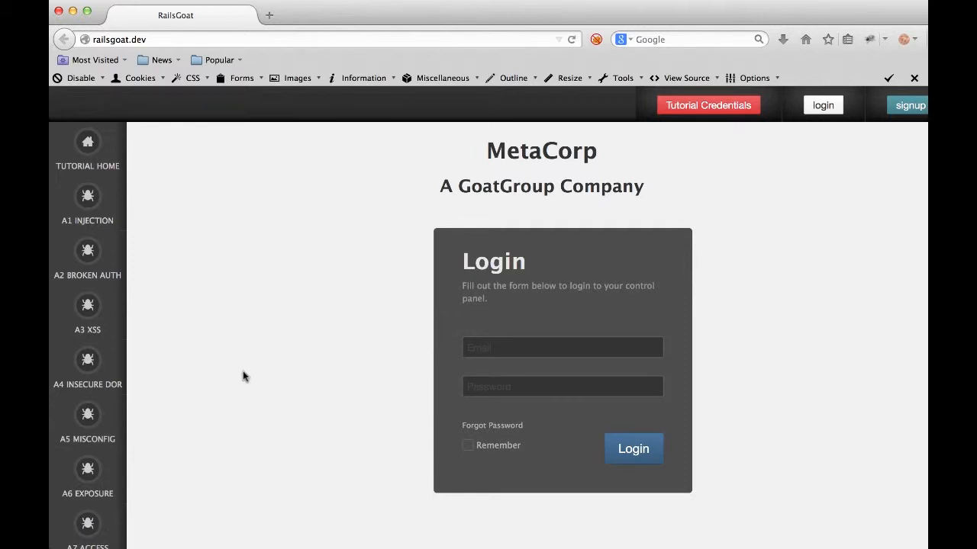
mouse_move(203, 364)
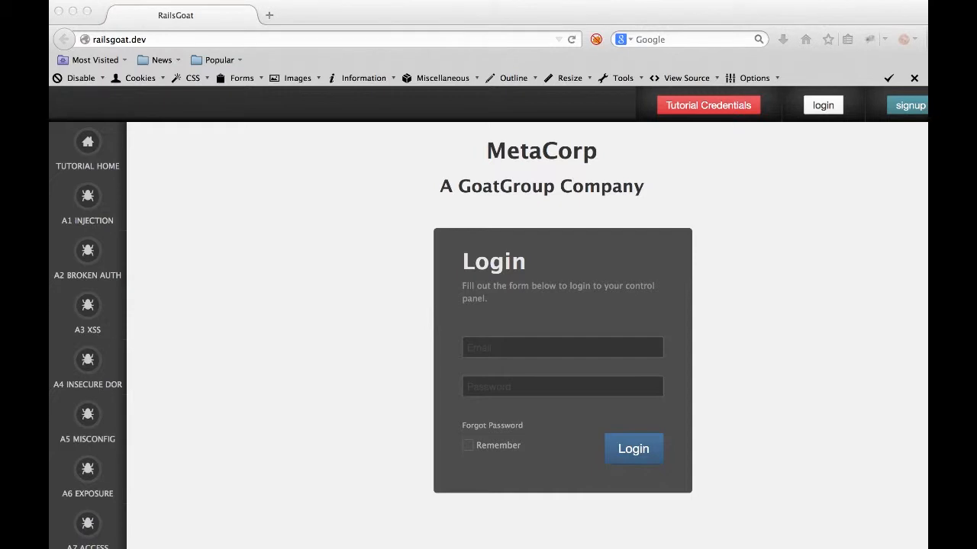
mouse_move(258, 39)
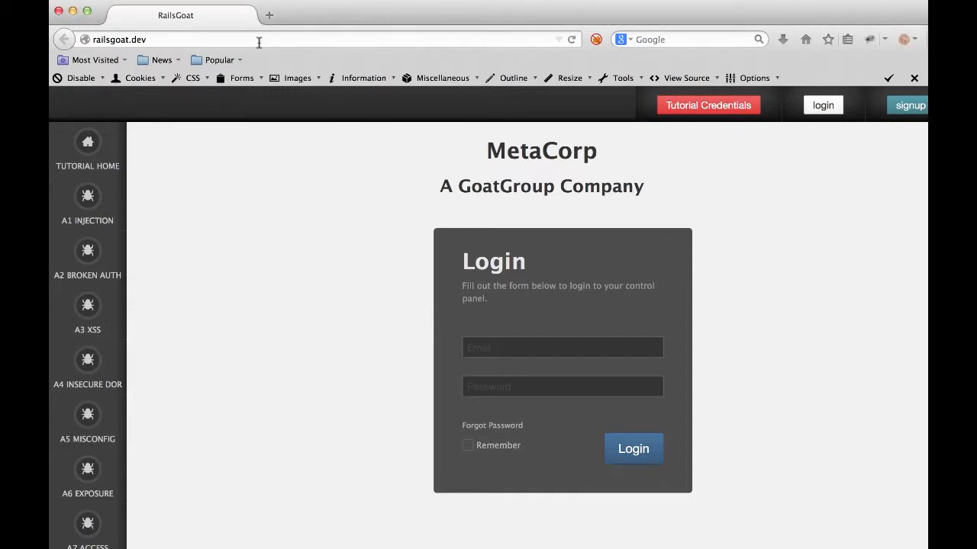
mouse_move(253, 47)
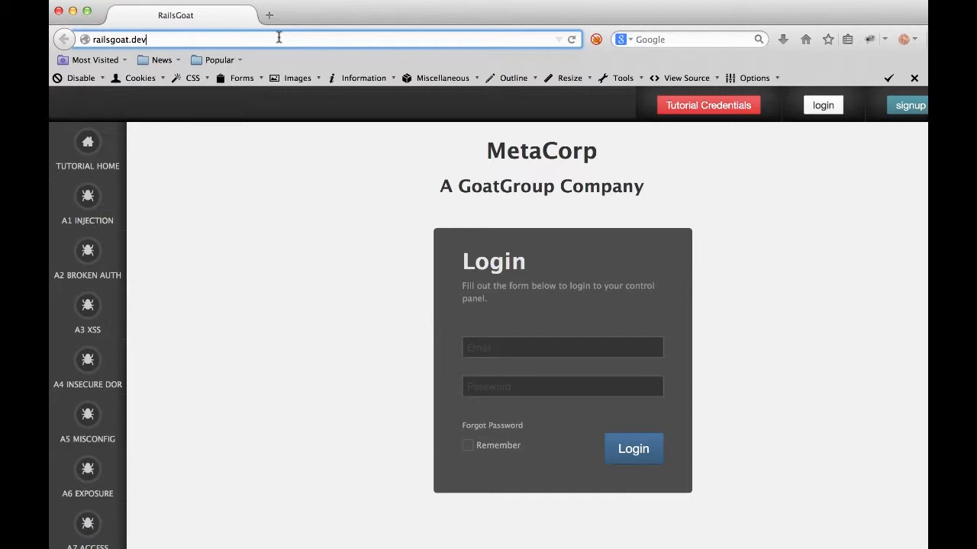
type("http://railsgoat.dev/#test=<script>alert(1234)</script>")
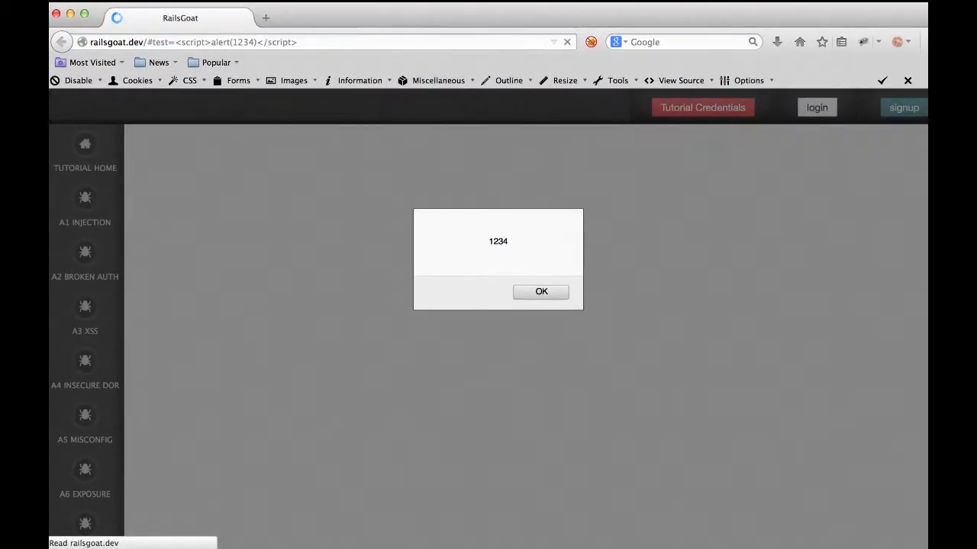
mouse_move(269, 120)
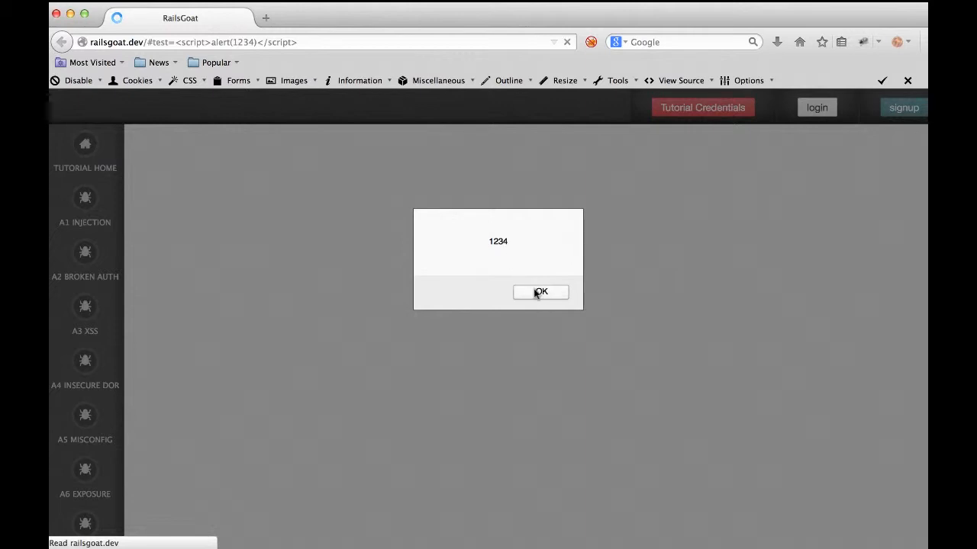
Dismiss the 1234 alert and view the page's generated source.
left_click(541, 292)
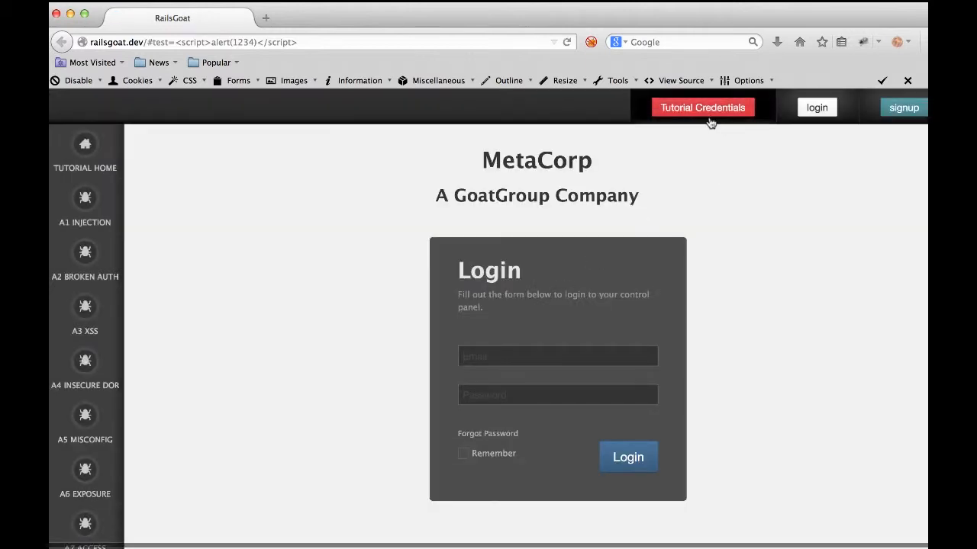
left_click(679, 80)
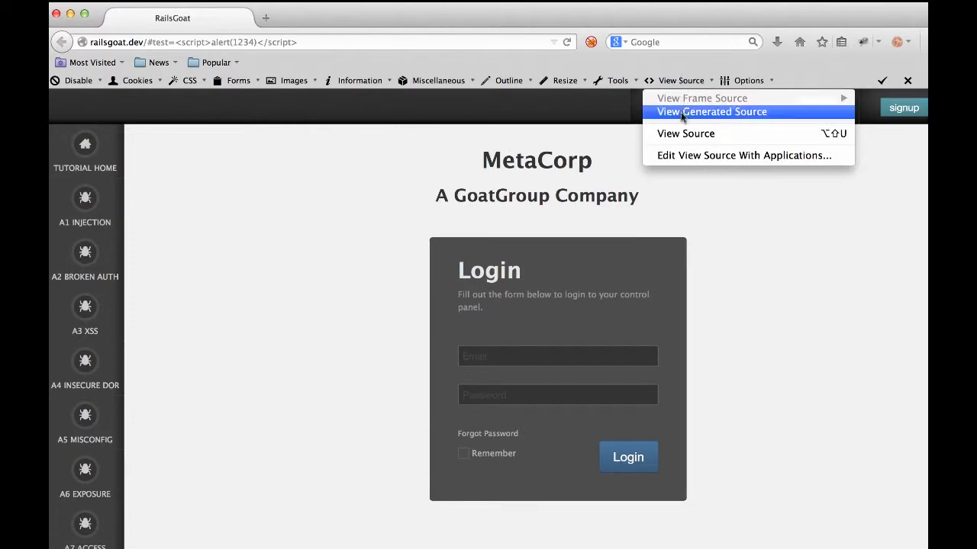
left_click(710, 112)
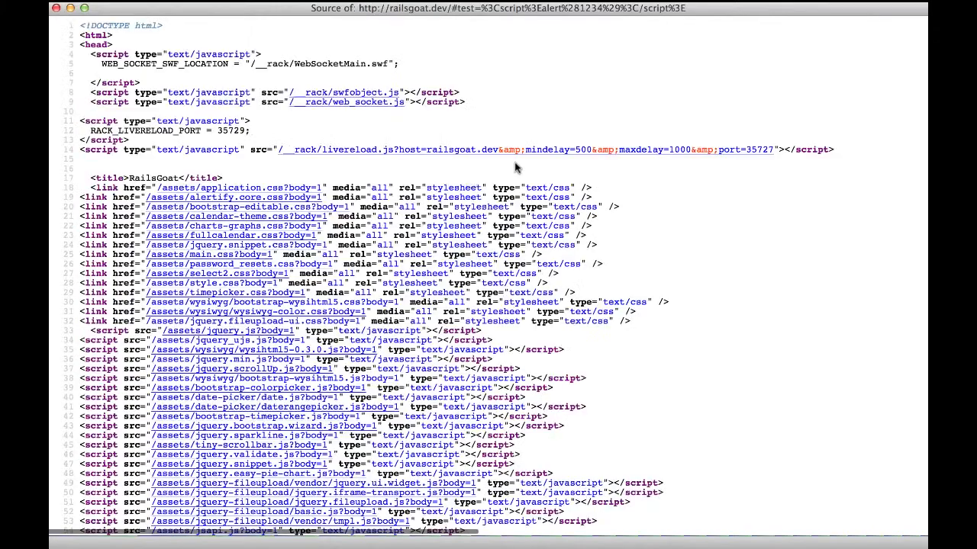
Search the generated source for 'paramvalue' and select the document.write script.
key("cmd+f")
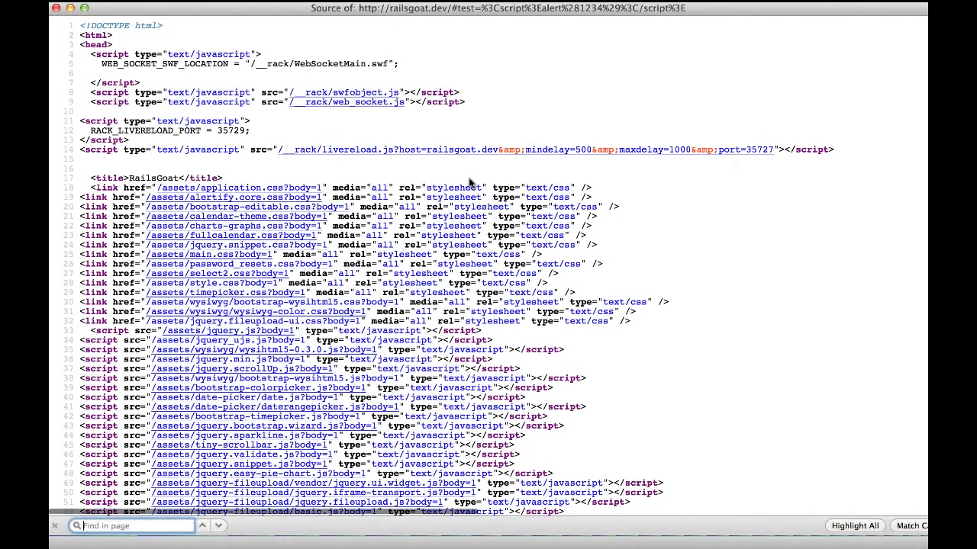
type("paramvalue")
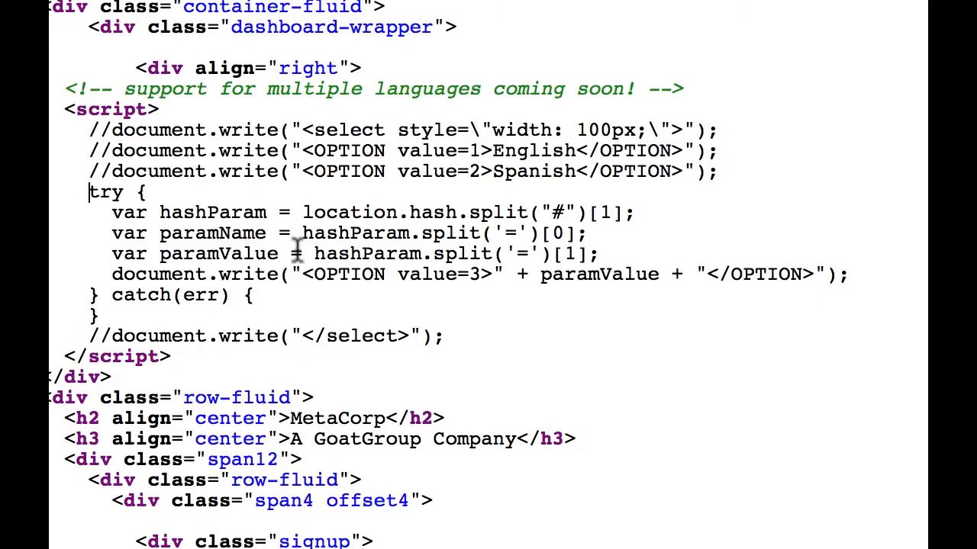
mouse_move(309, 297)
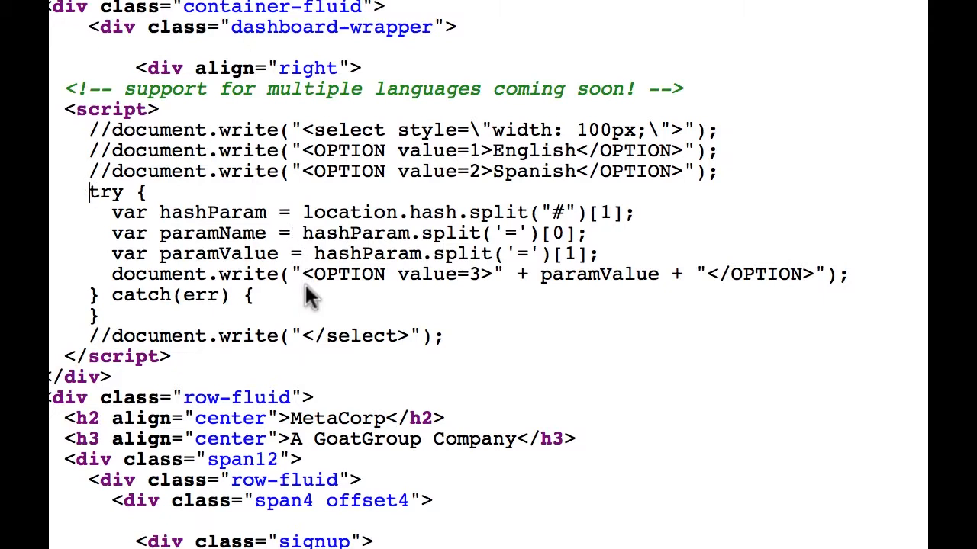
left_click_drag(111, 274, 423, 274)
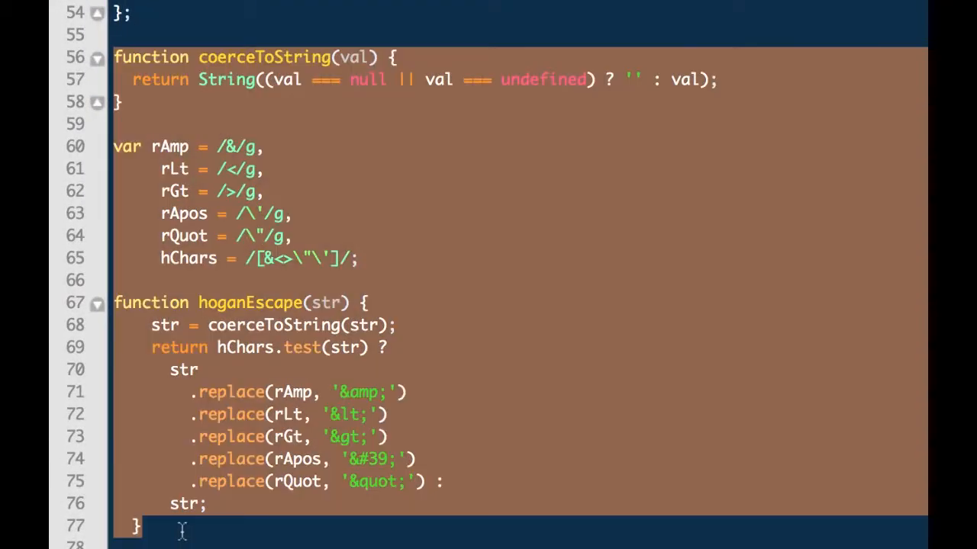
Copy coerceToString and hoganEscape from application.js into sessions/new.html.erb's script block.
double_click(249, 302)
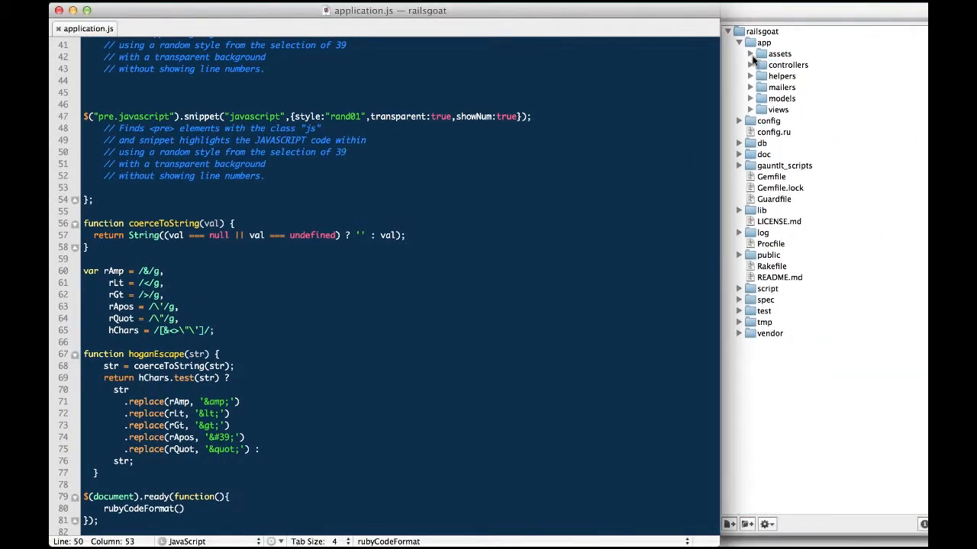
left_click(751, 109)
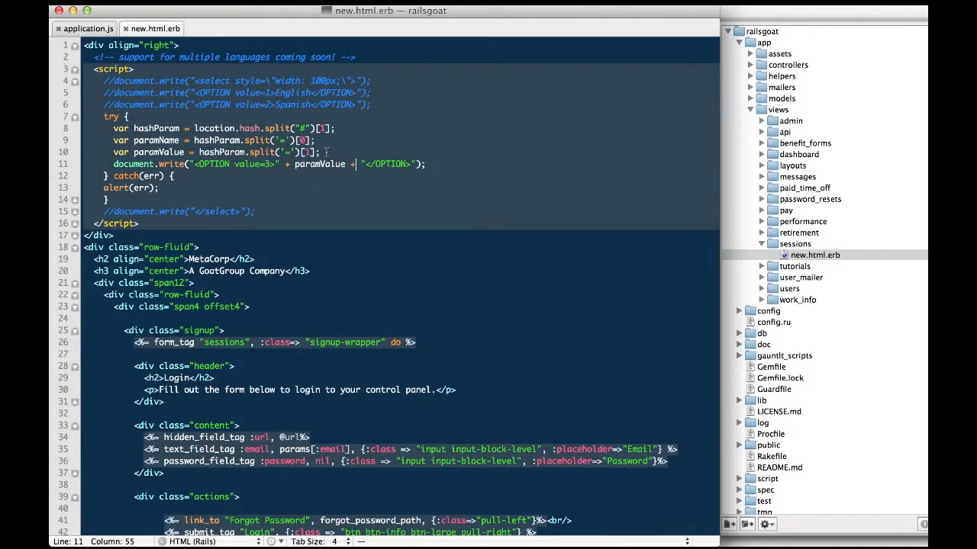
left_click(86, 29)
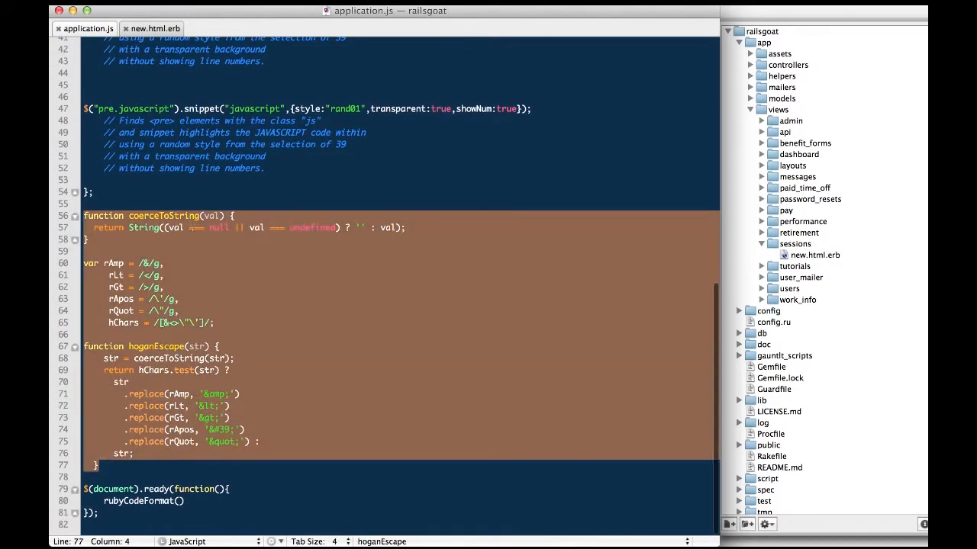
left_click(156, 28)
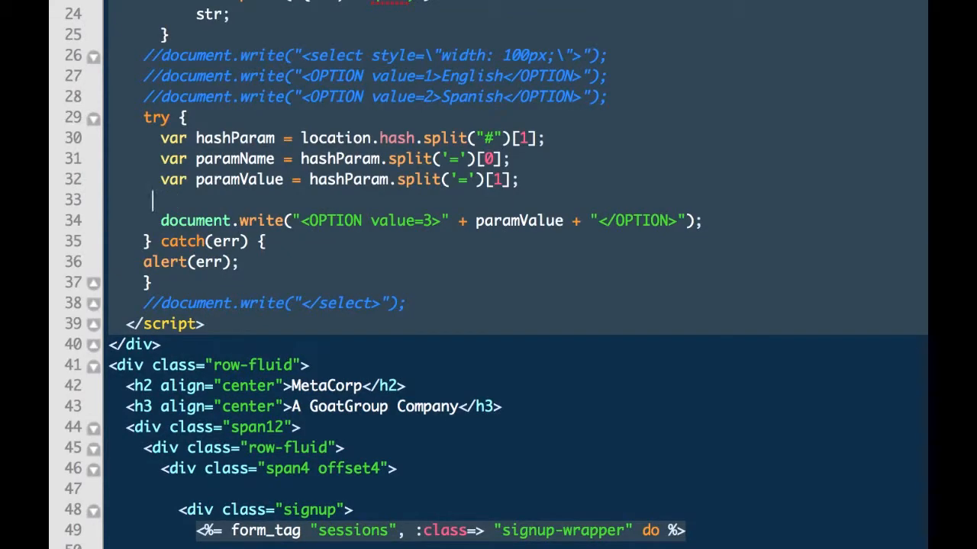
Add 'var escapedVal = hoganEscape(paramValue);' and write escapedVal instead of paramValue.
type("var escapedVal = hoganEscape(")
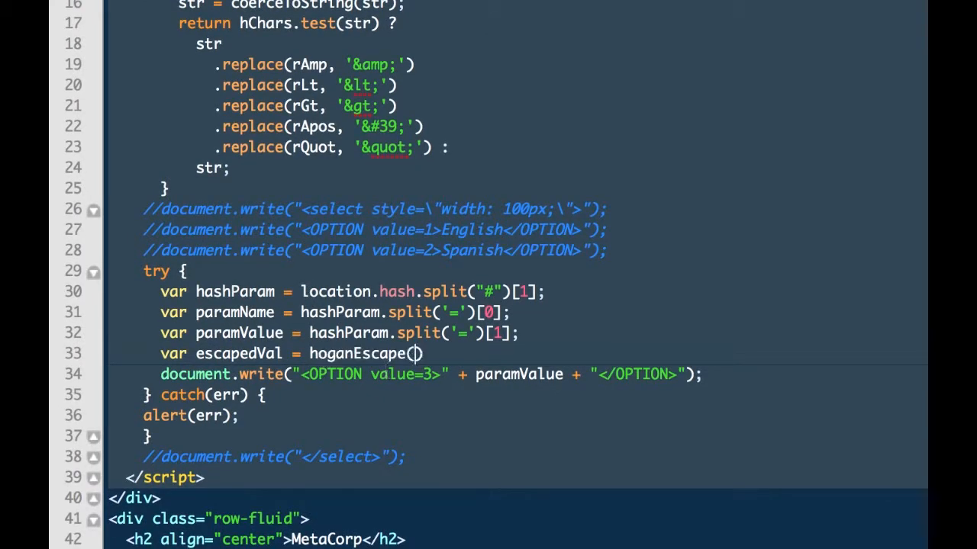
type("paramValue")
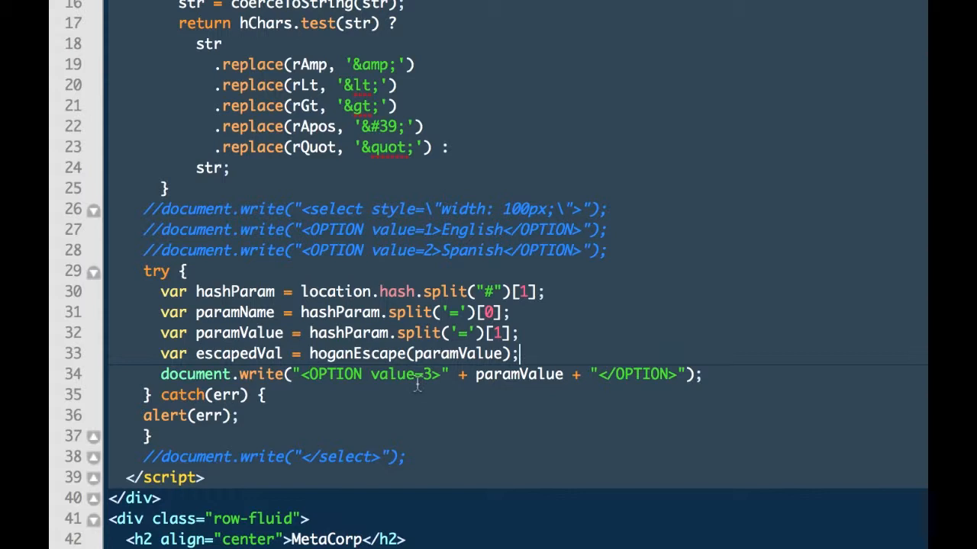
double_click(224, 353)
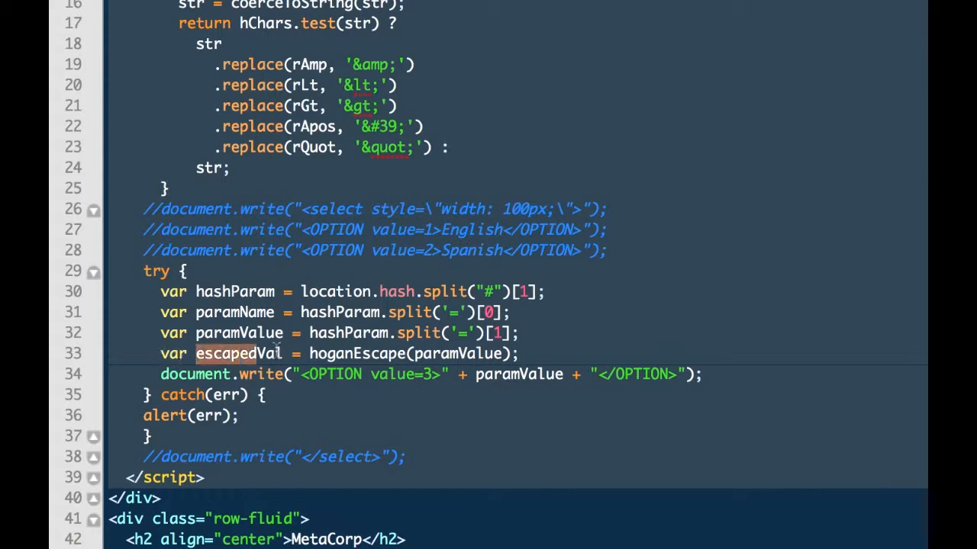
double_click(519, 374)
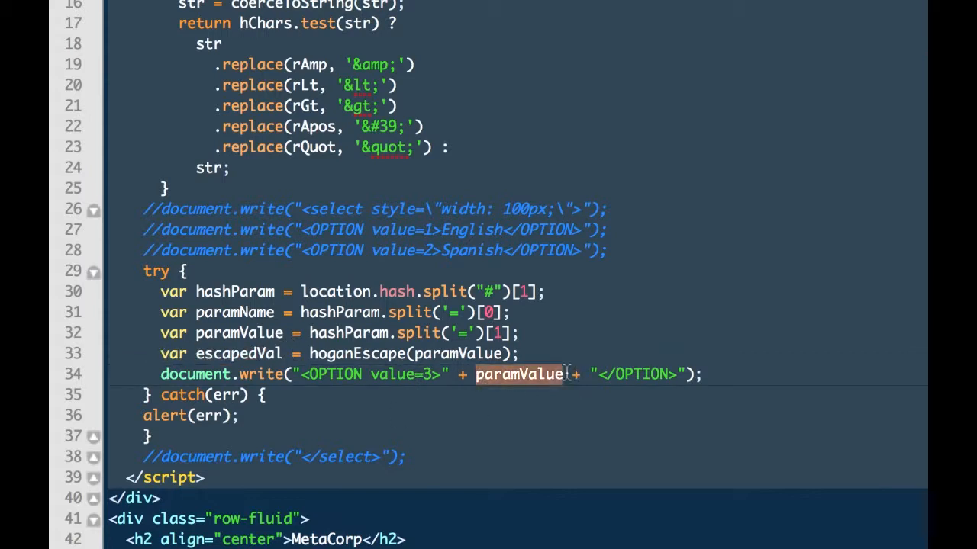
type("escapedVal")
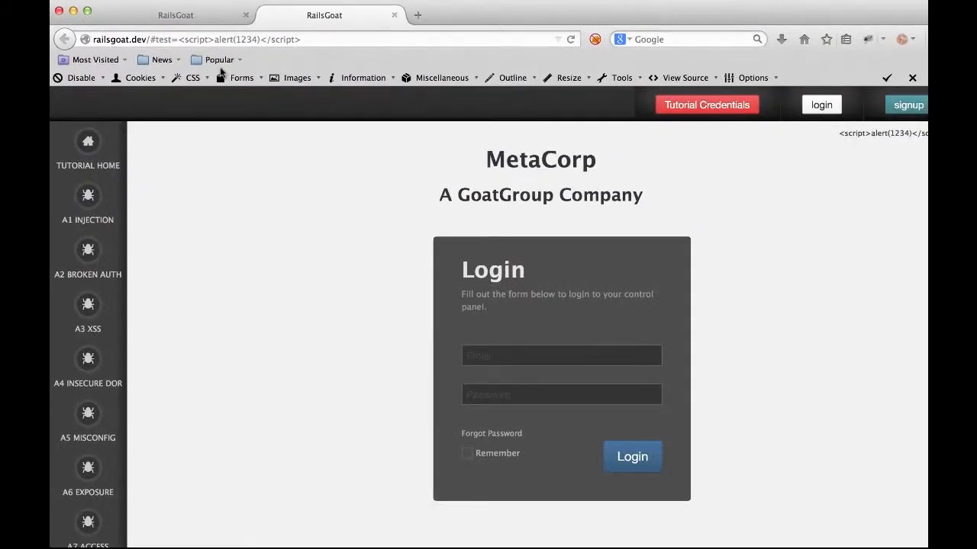
View the generated source and highlight the entity-encoded alert(1234) payload on line 291.
left_click(685, 77)
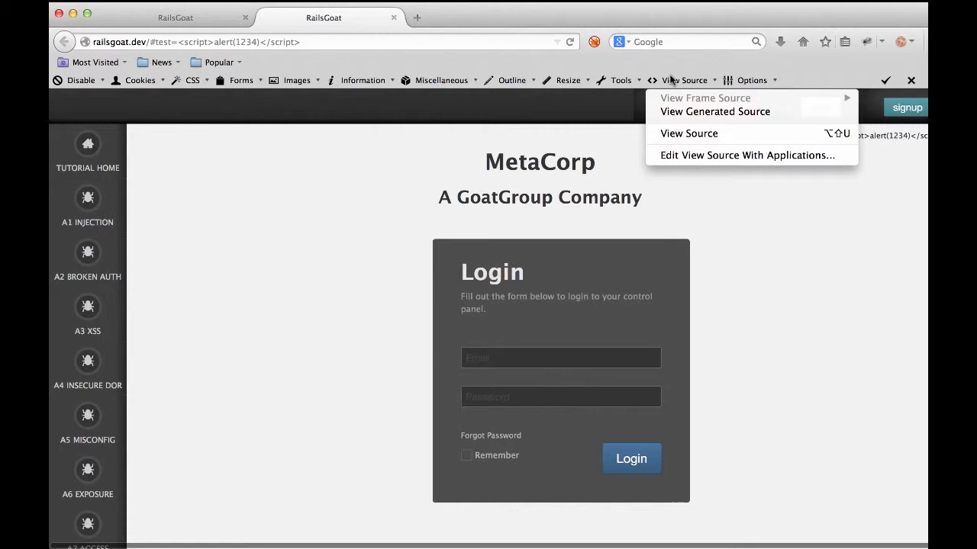
mouse_move(715, 111)
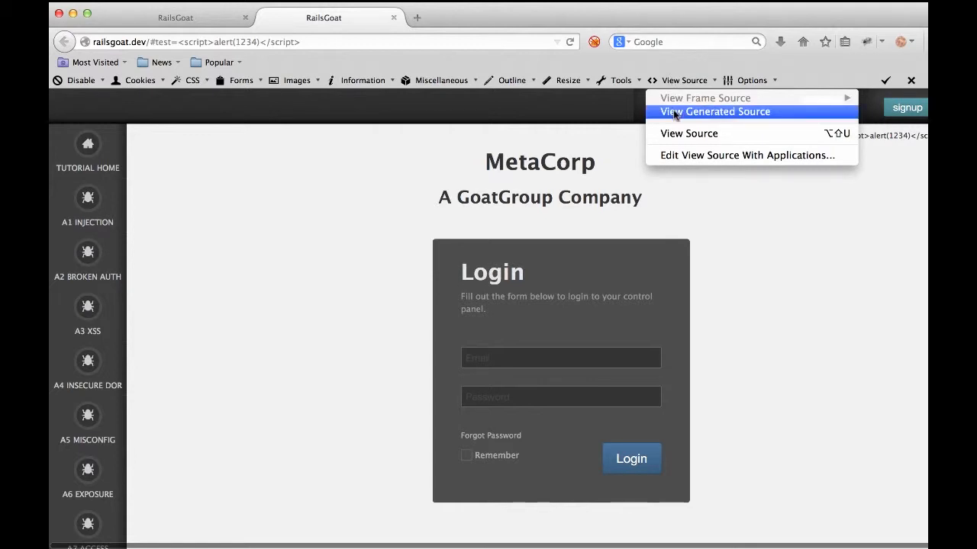
left_click(714, 111)
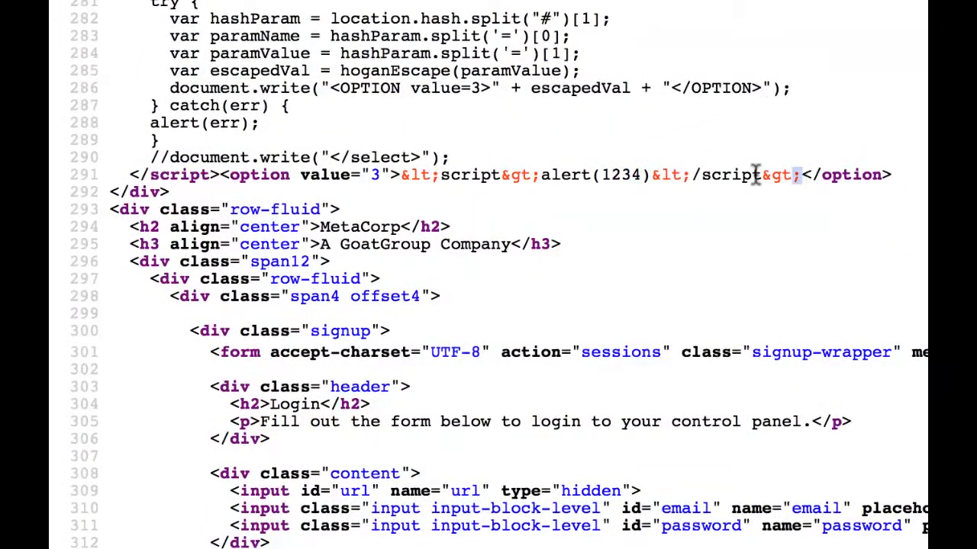
left_click_drag(397, 175, 800, 175)
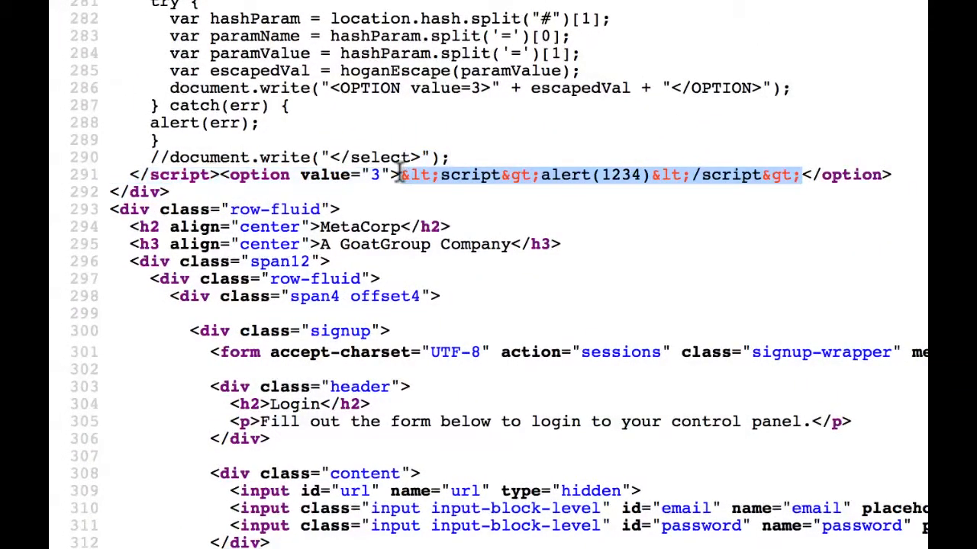
scroll("down", 3)
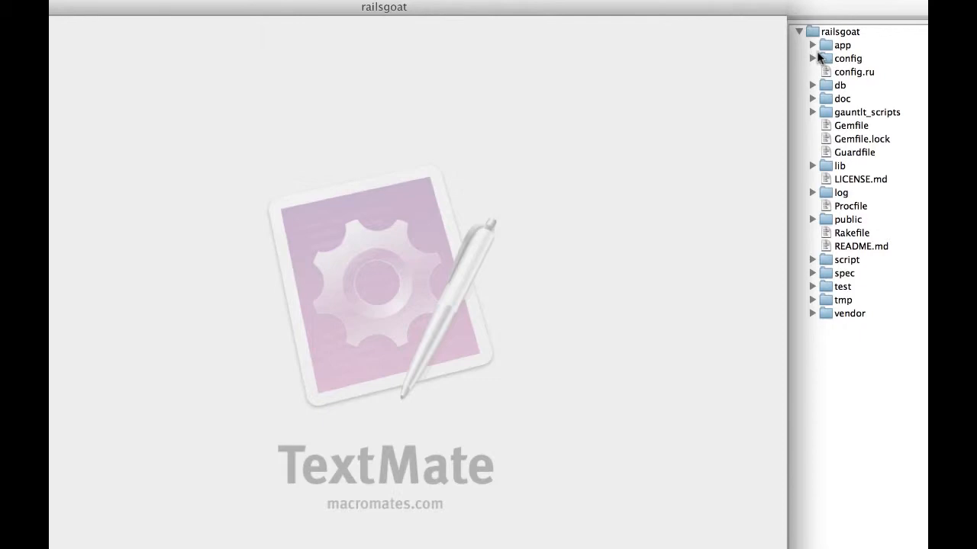
Open config/application.rb and find the escape_html_entities_in_json line.
left_click(813, 58)
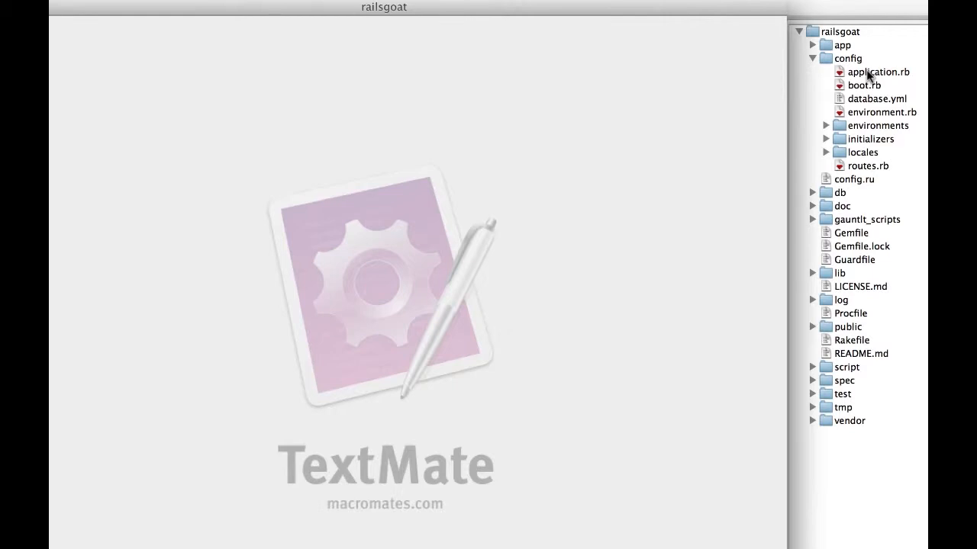
double_click(877, 71)
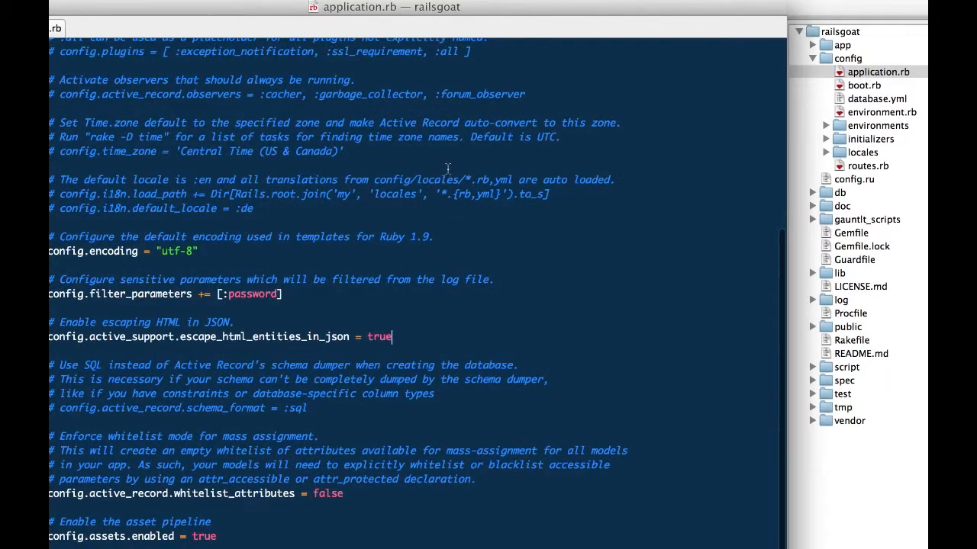
mouse_move(414, 200)
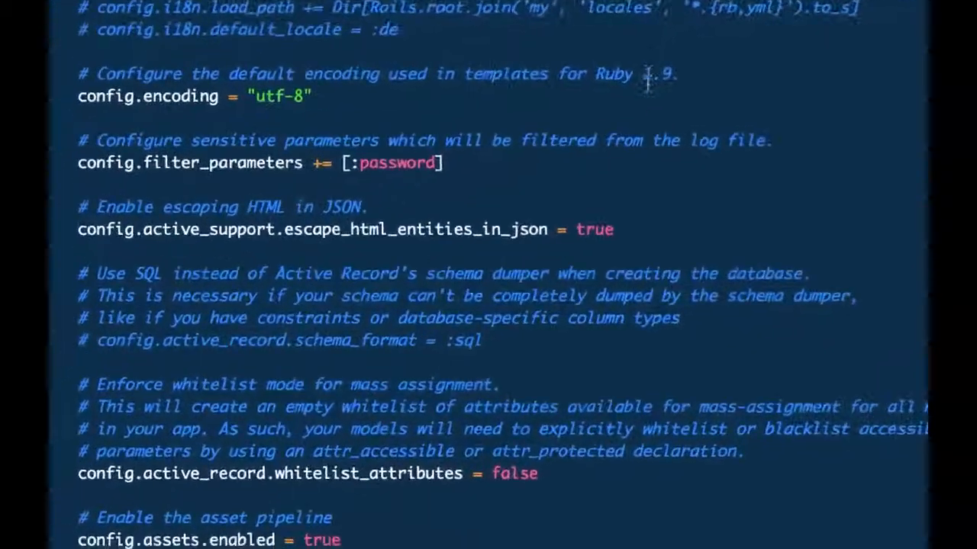
scroll("down", 3)
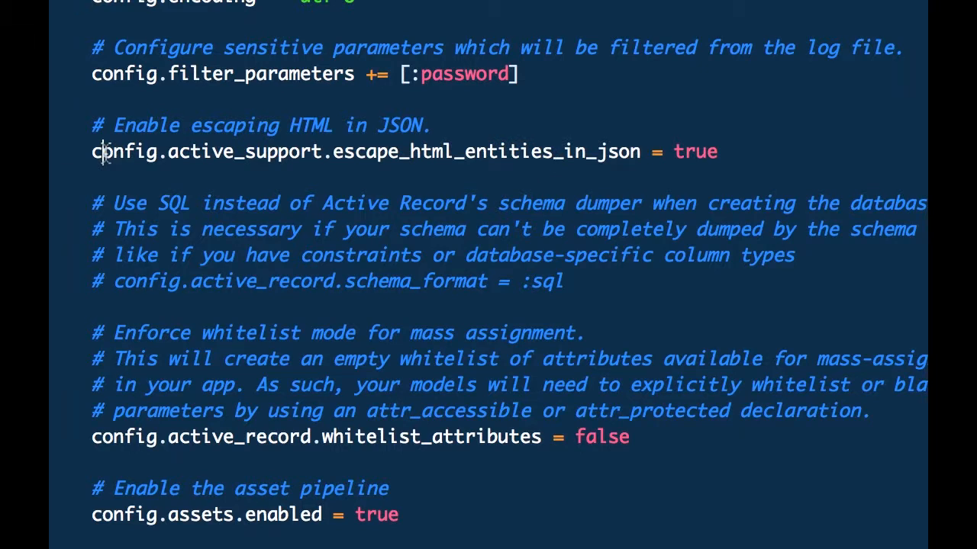
mouse_move(92, 151)
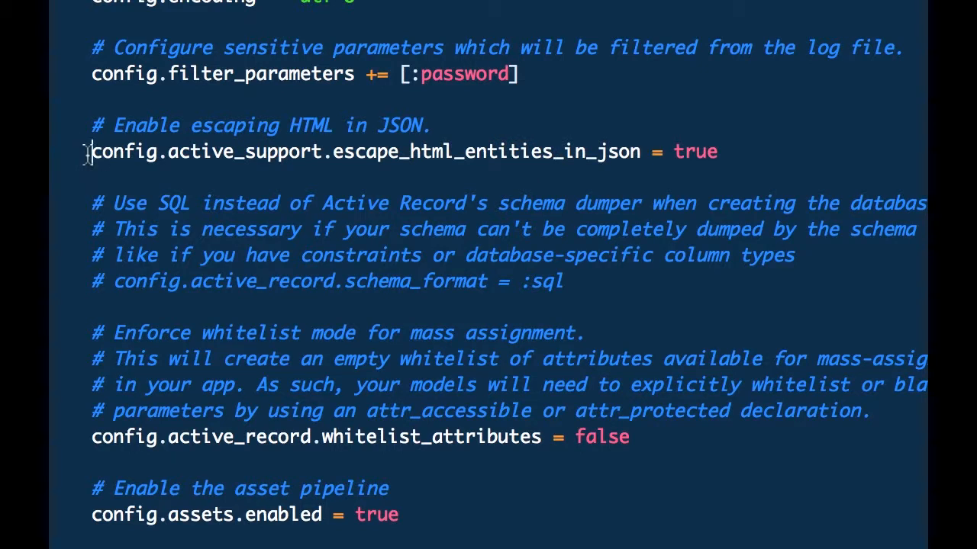
double_click(129, 151)
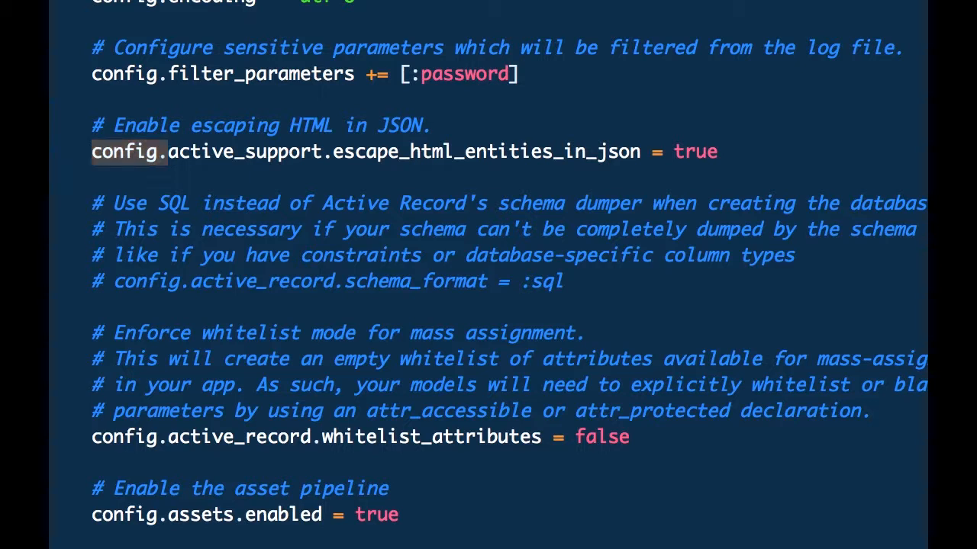
mouse_move(404, 396)
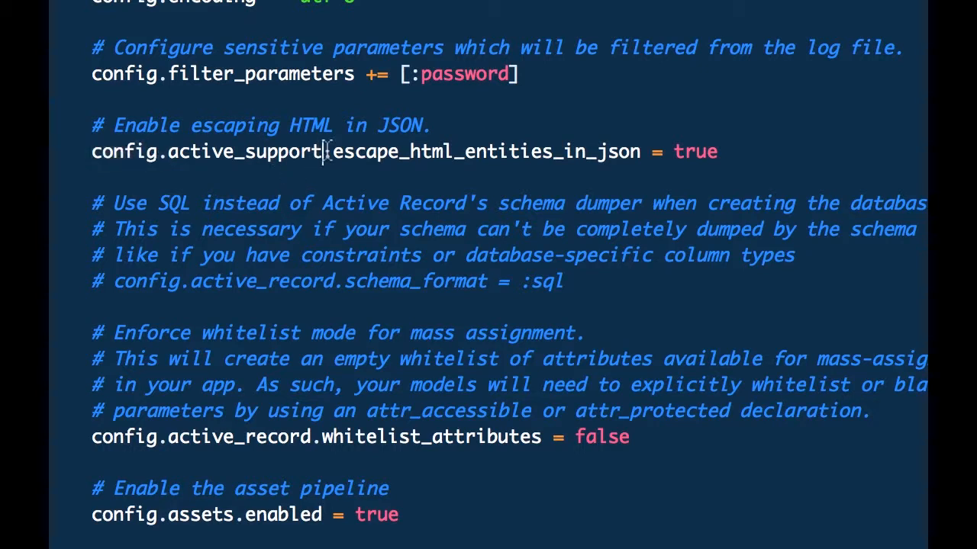
Comment out that line and add an ActiveSupport::escape_html_entities_in_json = true copy.
double_click(206, 151)
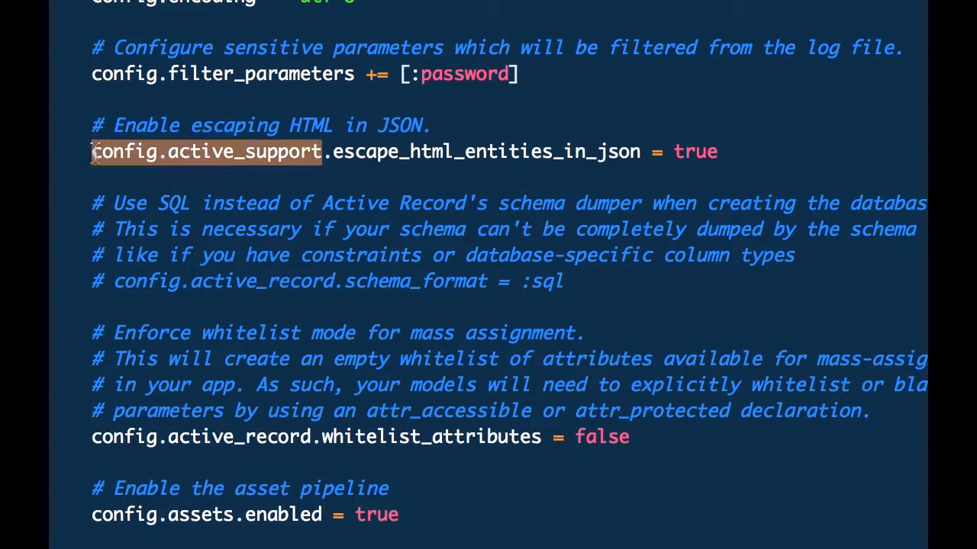
type("#")
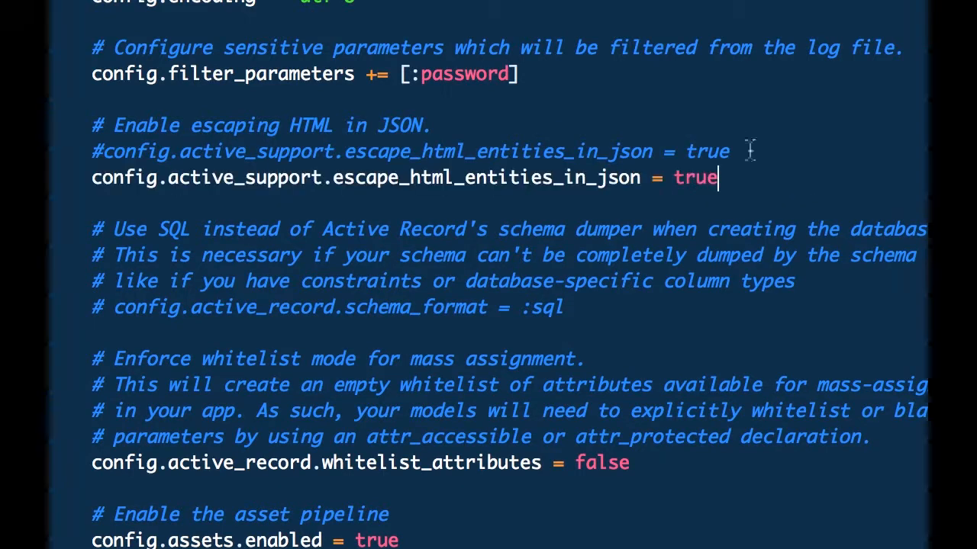
double_click(206, 177)
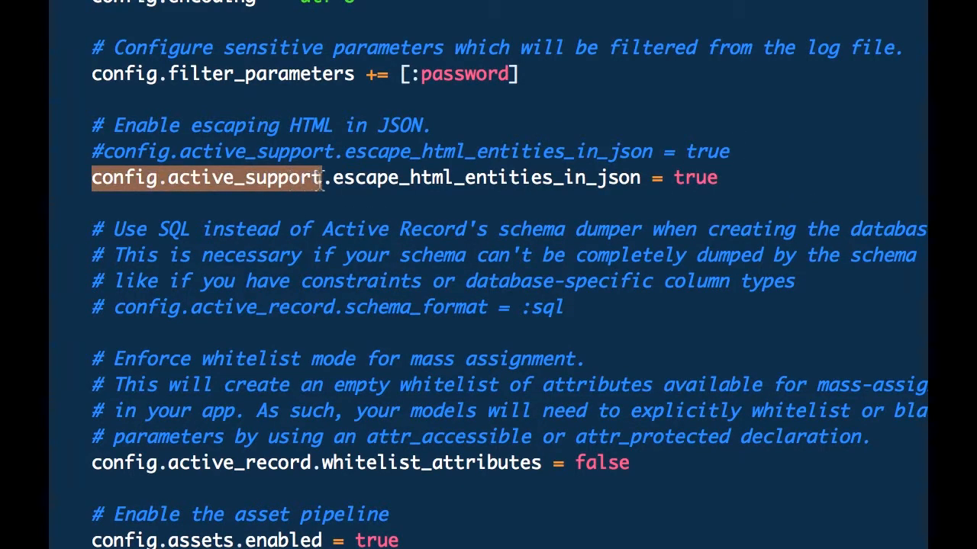
type("Ac")
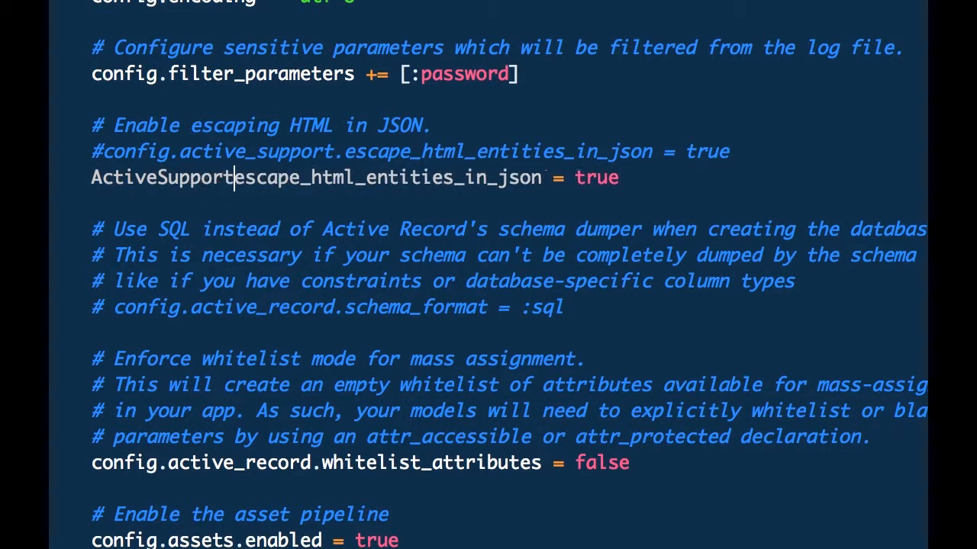
type("::")
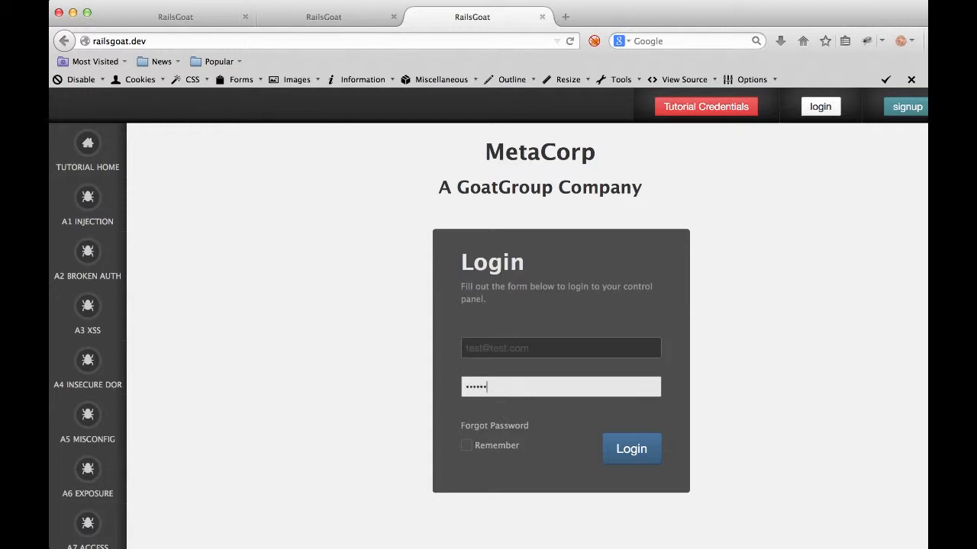
Log in to RailsGoat, switch the dashboard to 200% font, and select font=200%25.
left_click(631, 449)
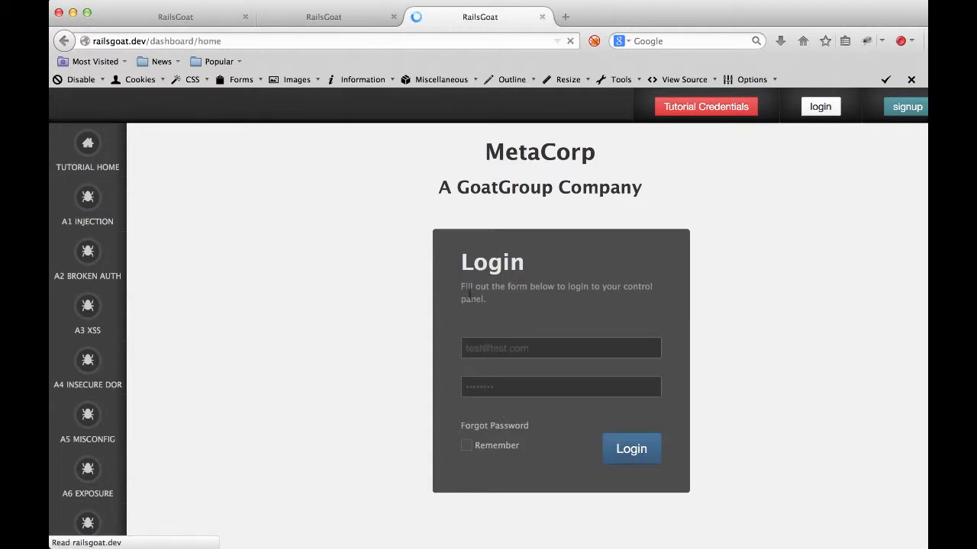
left_click(631, 448)
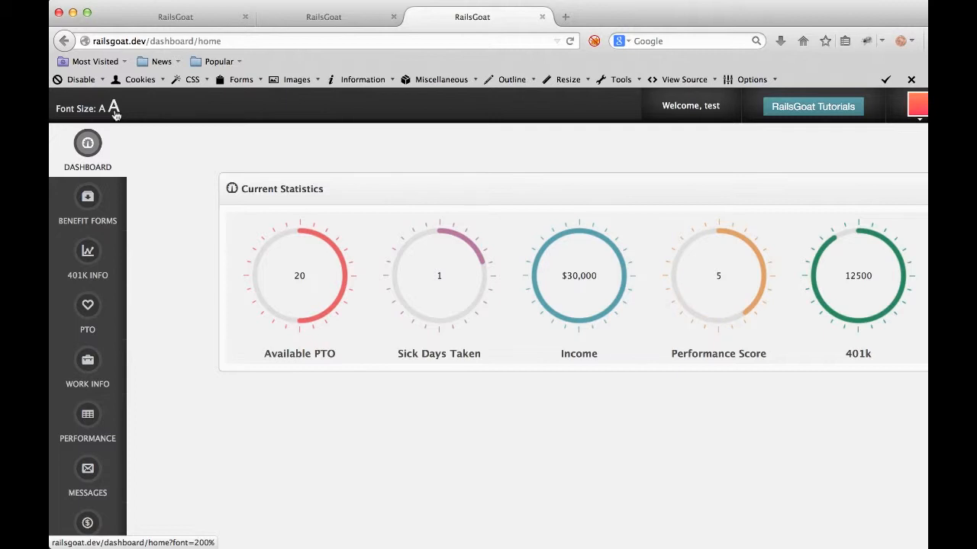
left_click(114, 107)
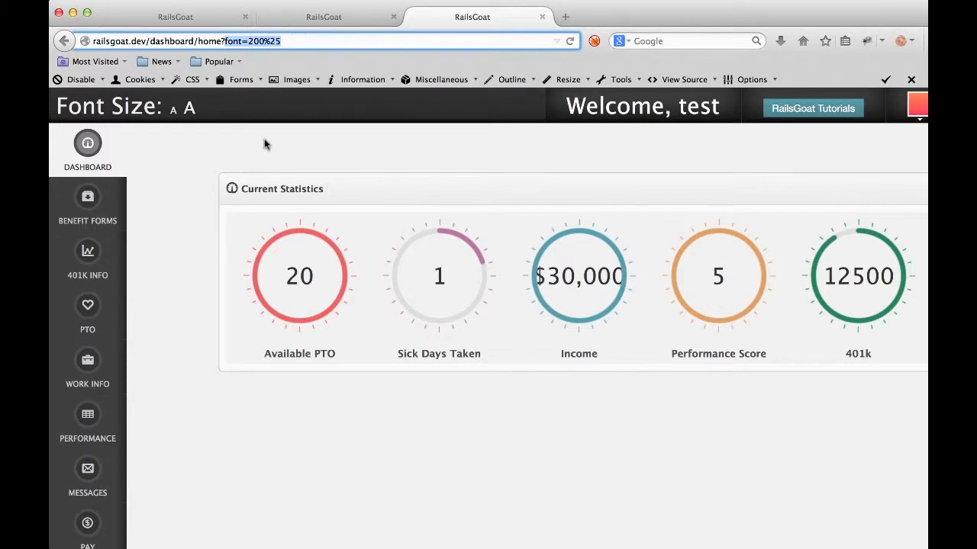
left_click(683, 79)
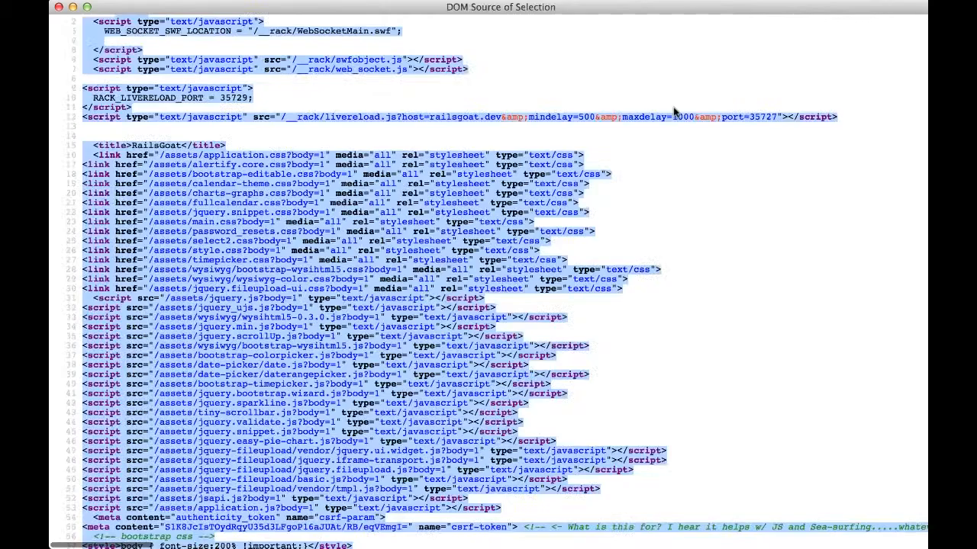
Draft a URL with font=200%;background-color:#f00;font-size:200% and select it.
type("font=200%;background-color:#f00;font-size:200%")
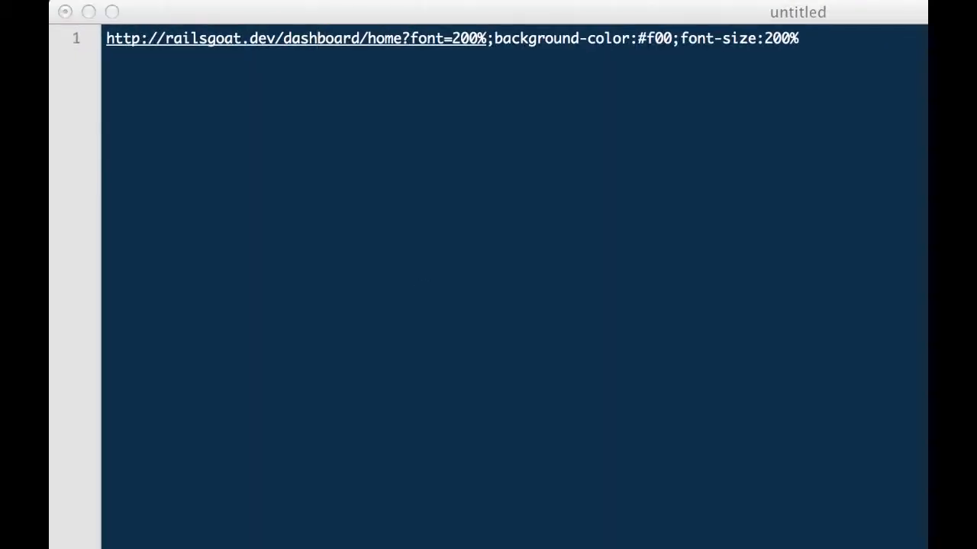
left_click_drag(450, 38, 799, 38)
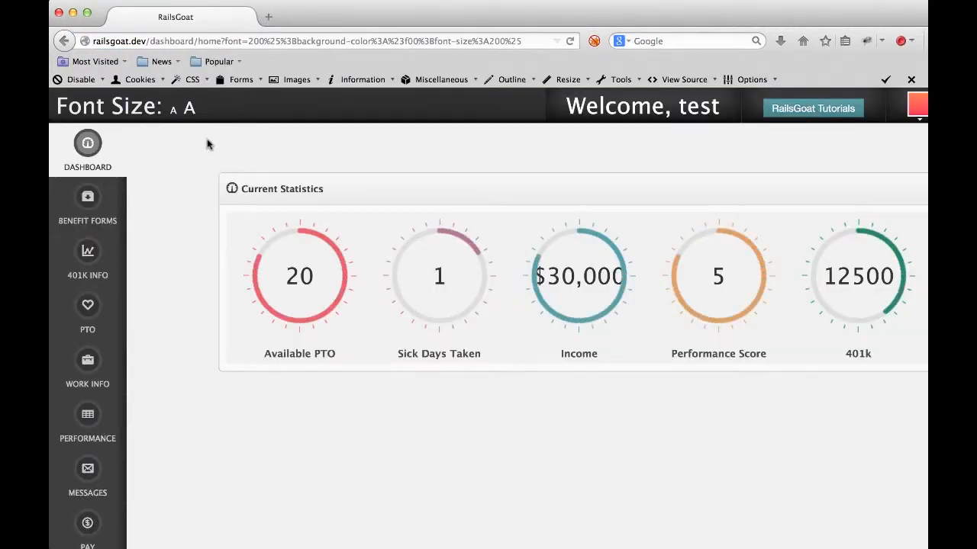
Search the source for the body style rule containing background-color:#f00.
scroll("down", 3)
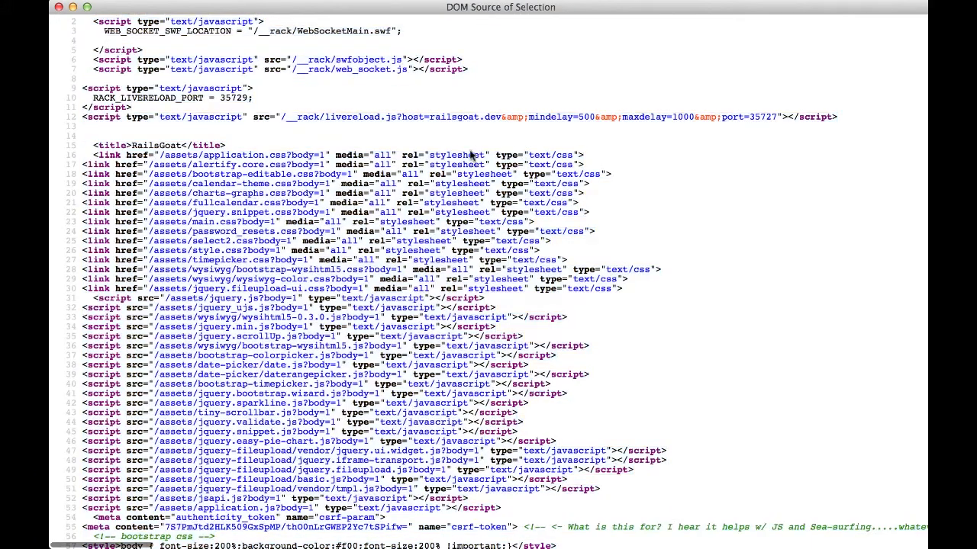
key("cmd+f")
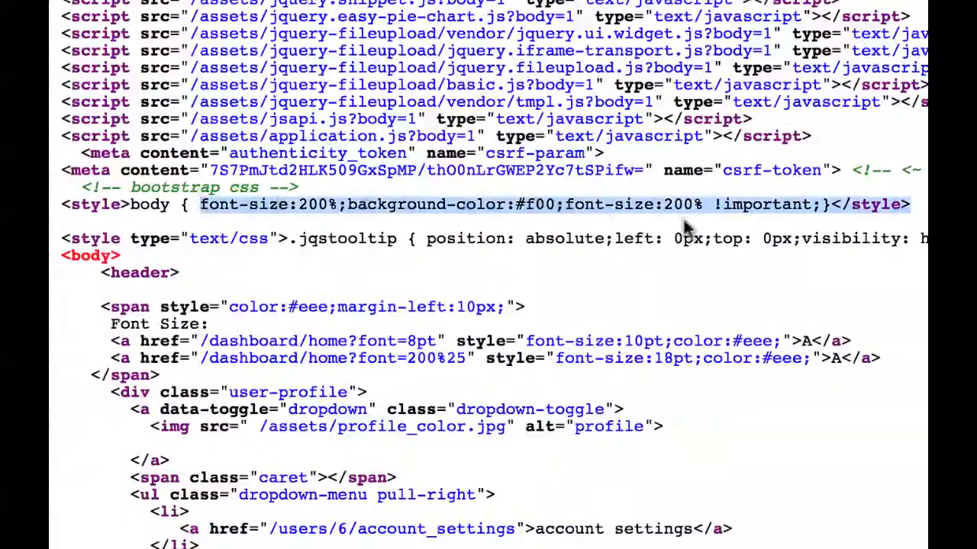
scroll("down", 3)
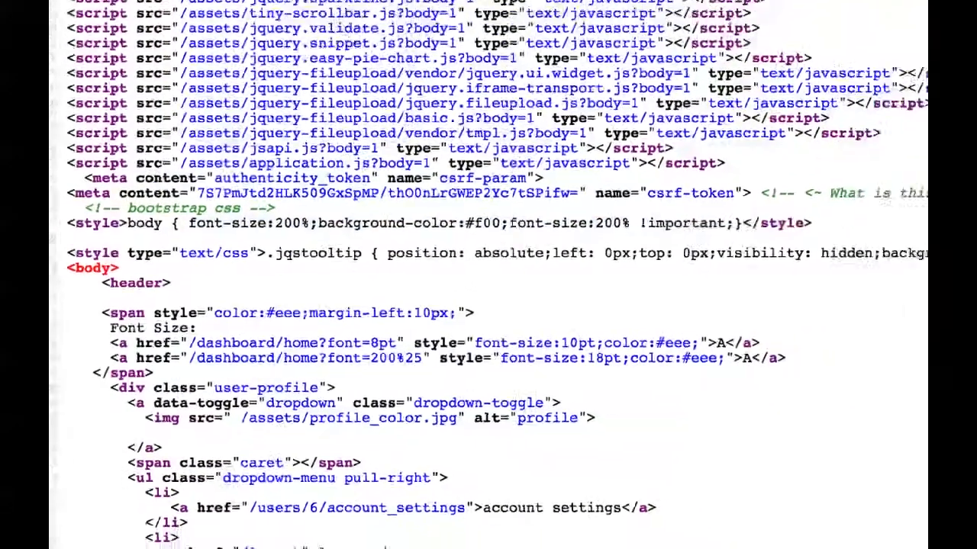